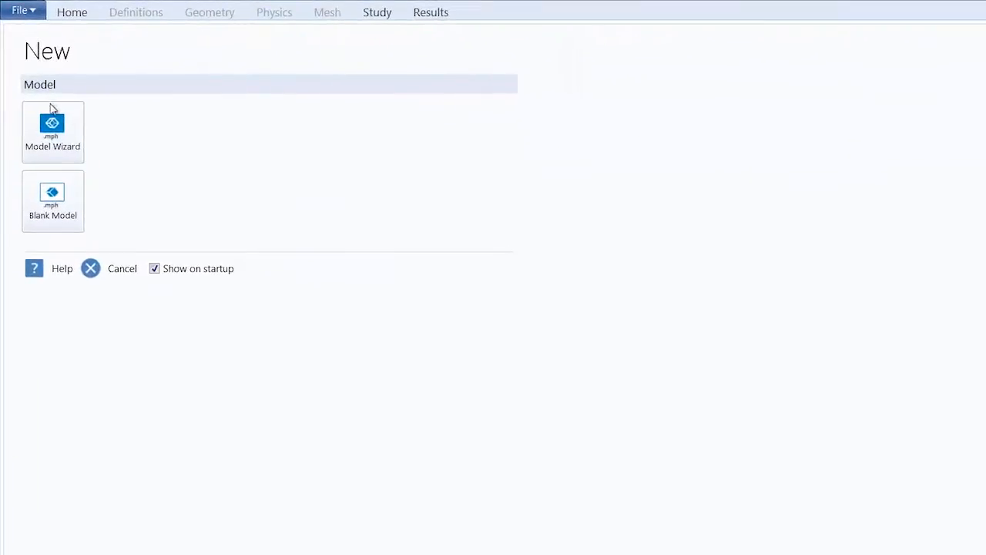
Start the Model Wizard as a 3D model and add Multibody Dynamics physics
left_click(52, 131)
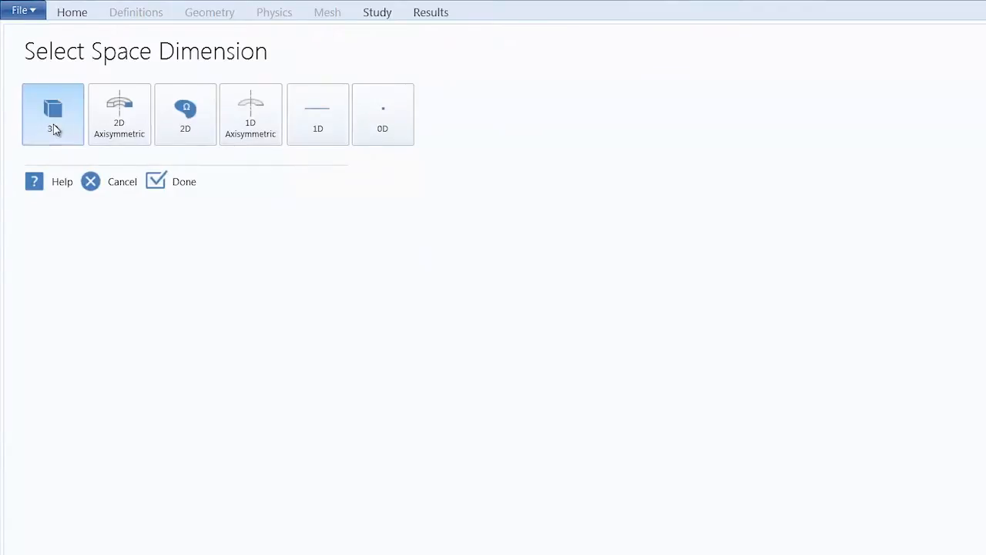
left_click(184, 181)
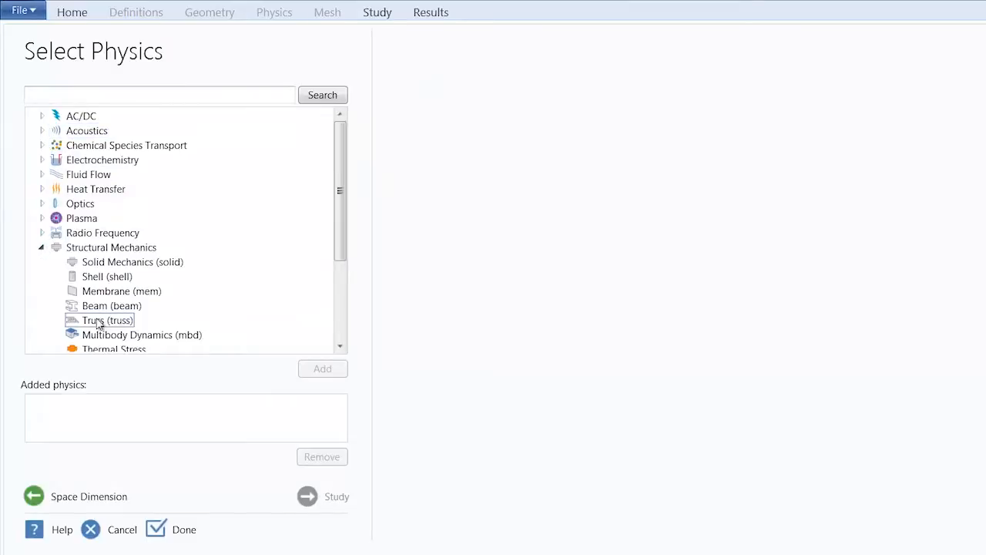
left_click(142, 335)
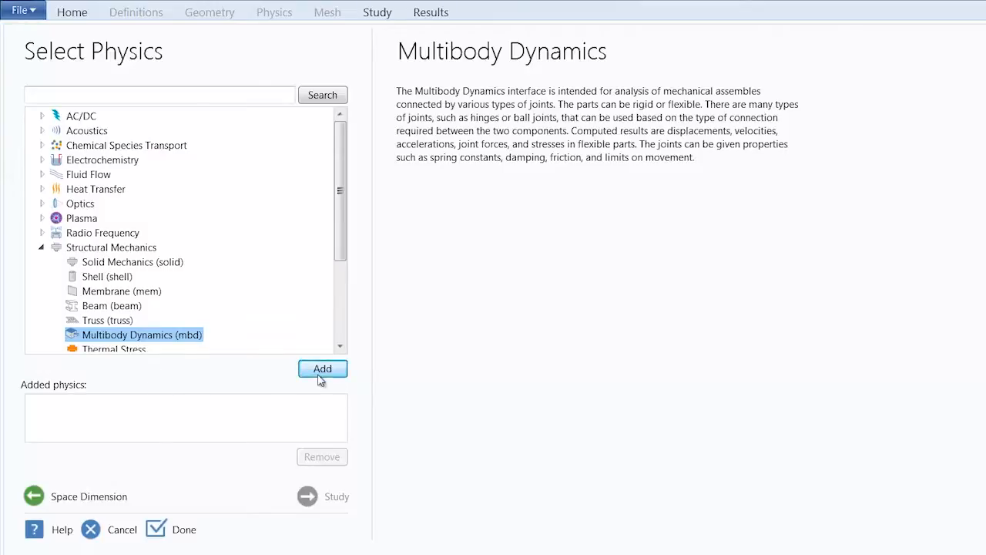
left_click(322, 368)
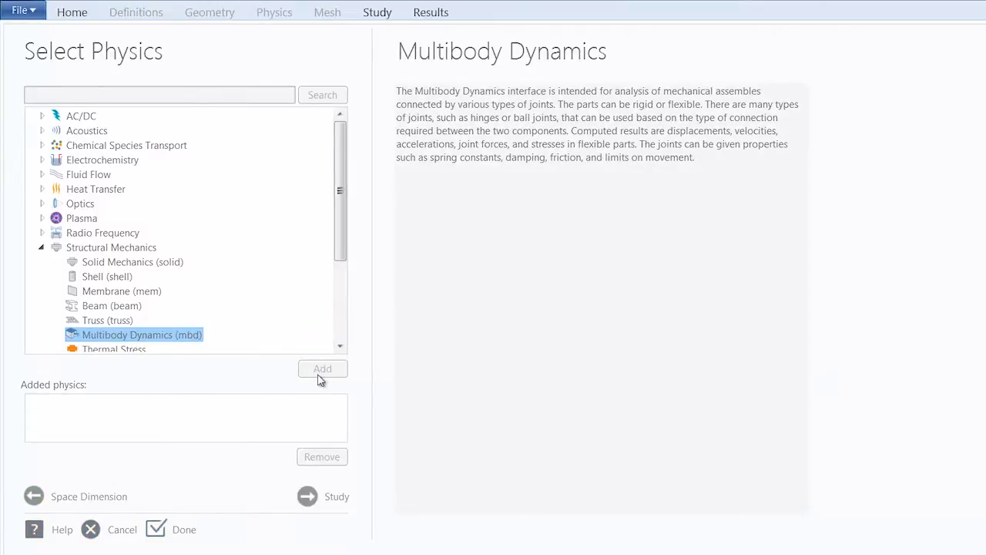
left_click(322, 368)
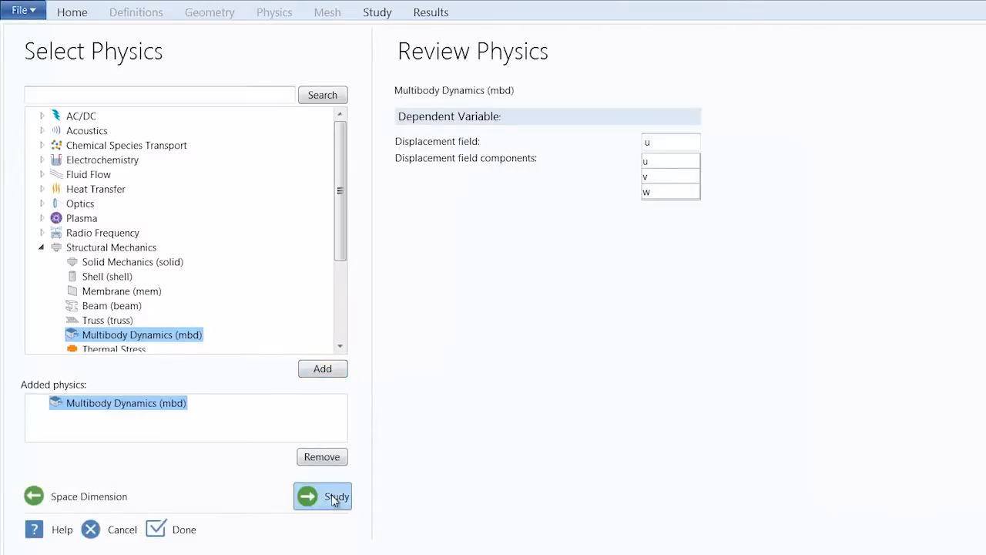
Choose a Time Dependent study and finish creating the model
left_click(322, 496)
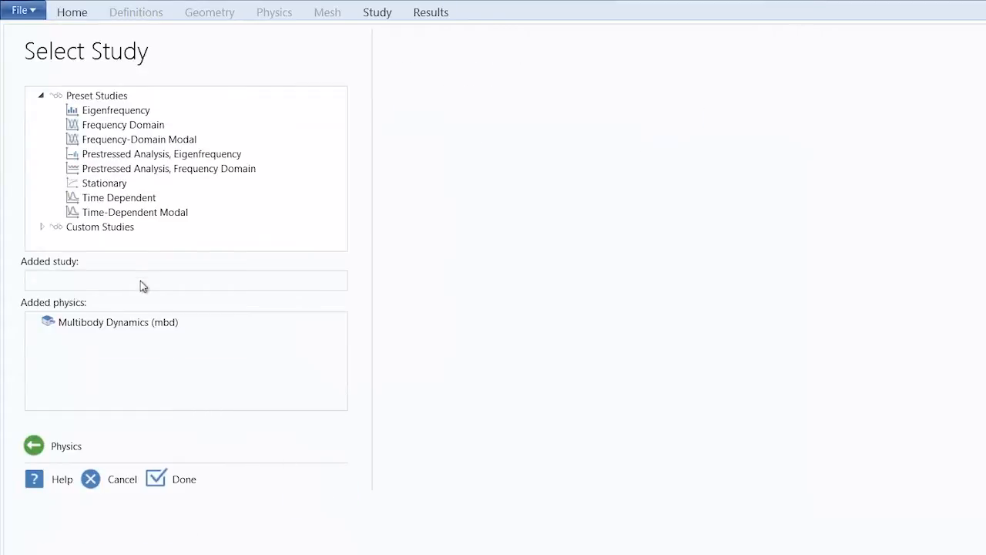
left_click(118, 197)
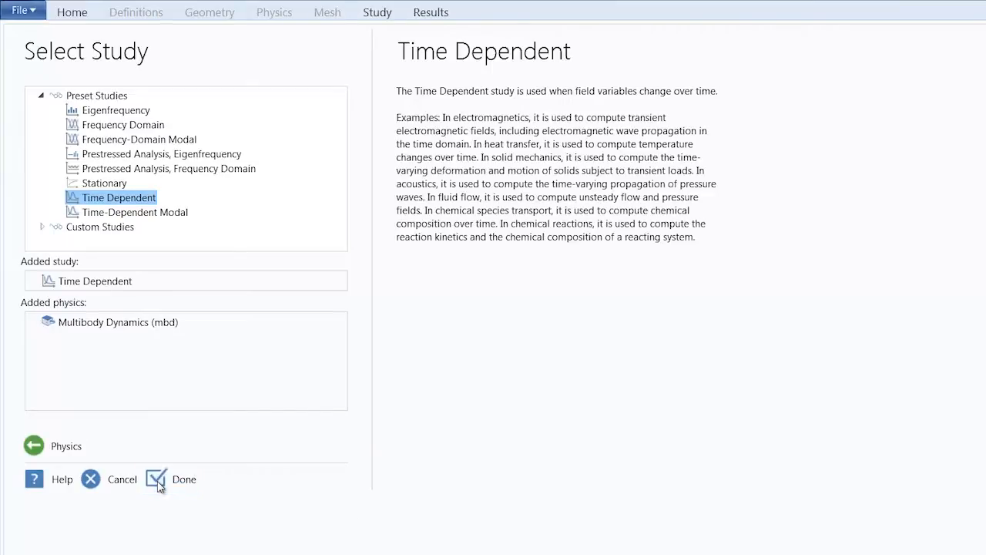
left_click(155, 479)
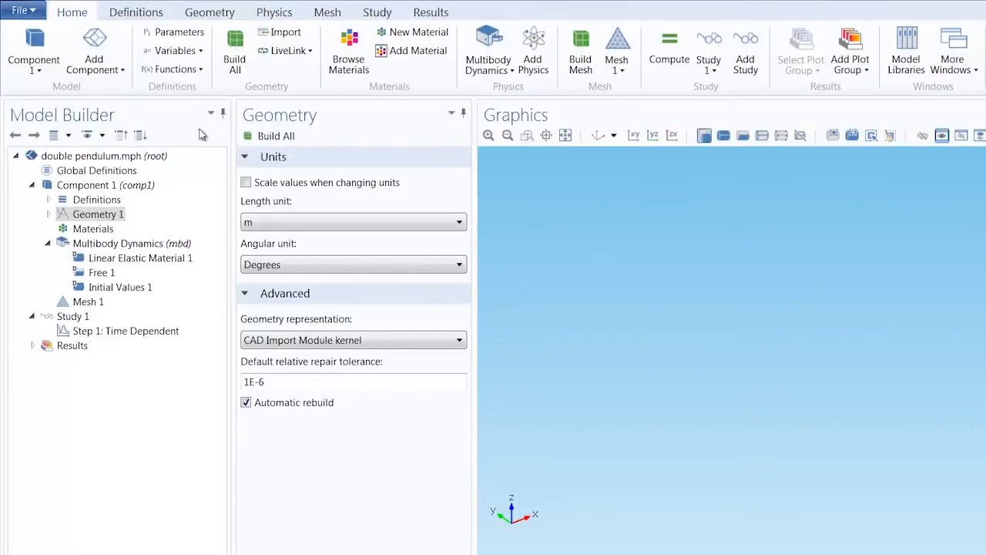
Insert the geometry sequence from double pendulum.mph and set the final step to Form Assembly
left_click(209, 12)
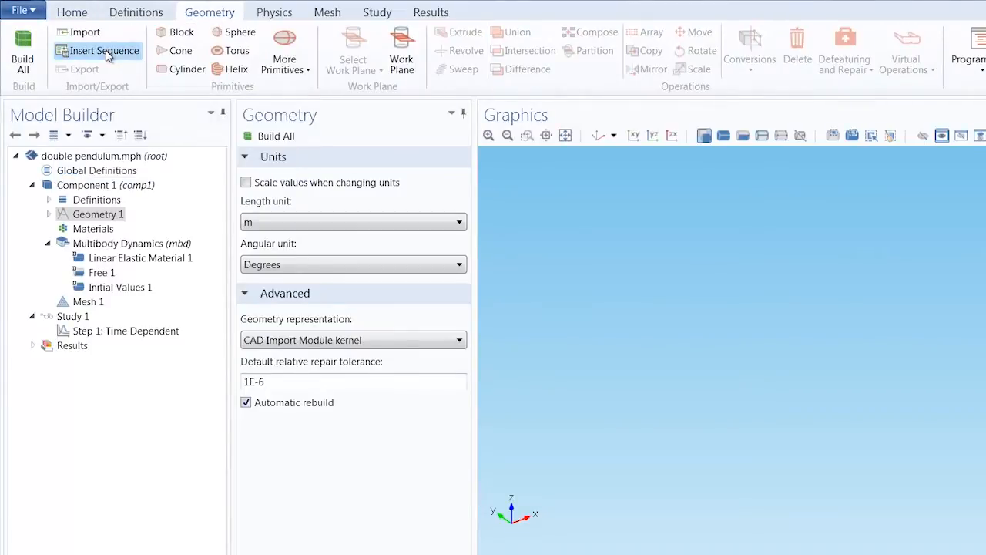
left_click(103, 51)
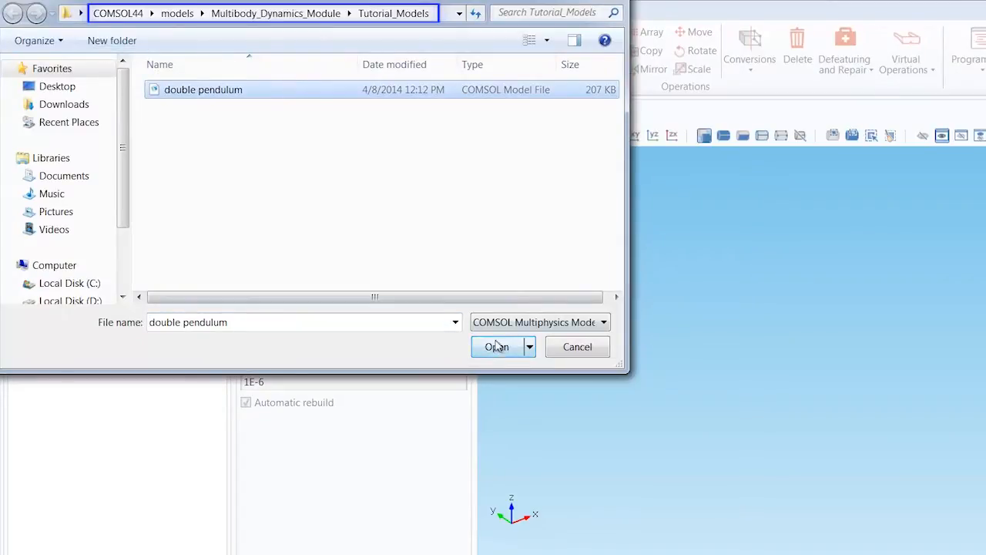
left_click(496, 347)
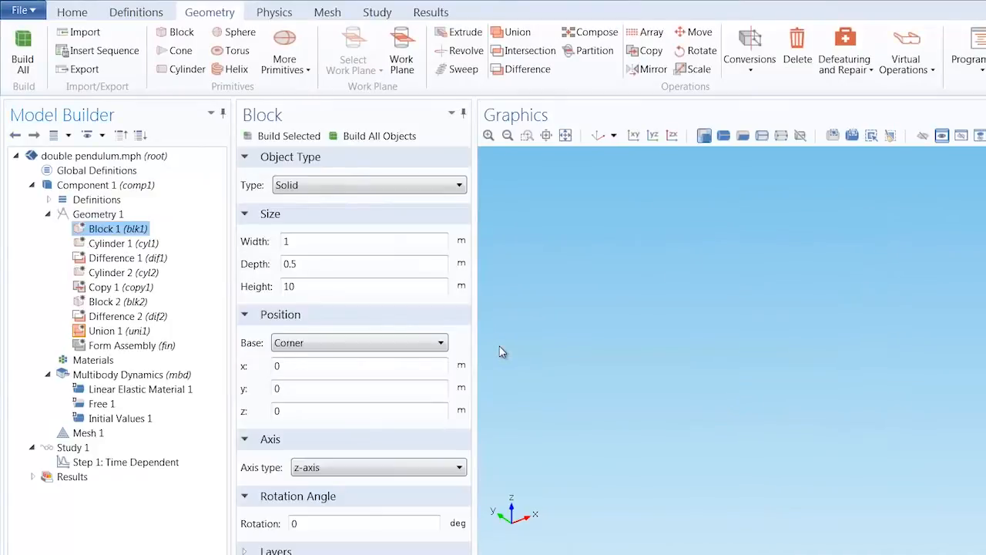
left_click(131, 345)
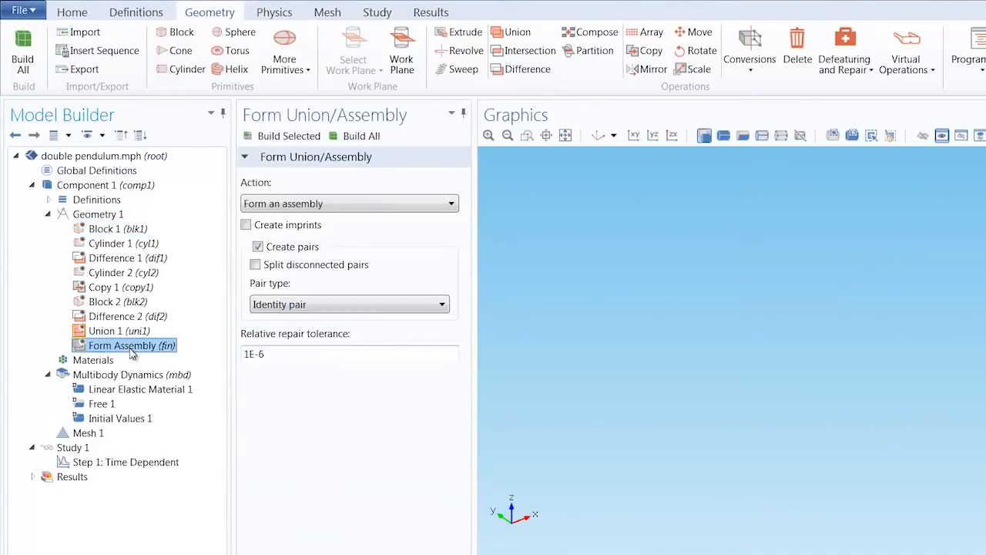
left_click(349, 203)
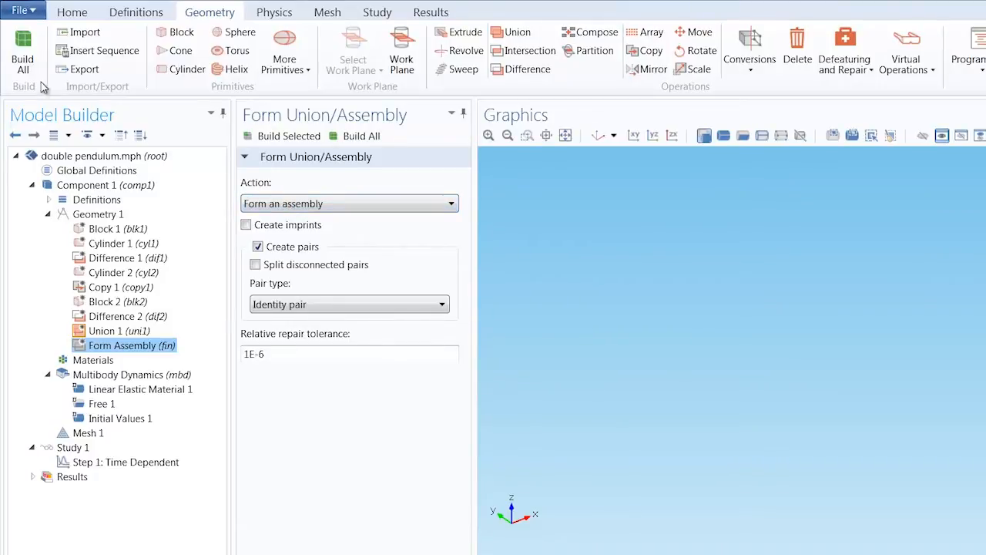
Build all geometry, producing the two hinged bars with one identity pair
left_click(23, 50)
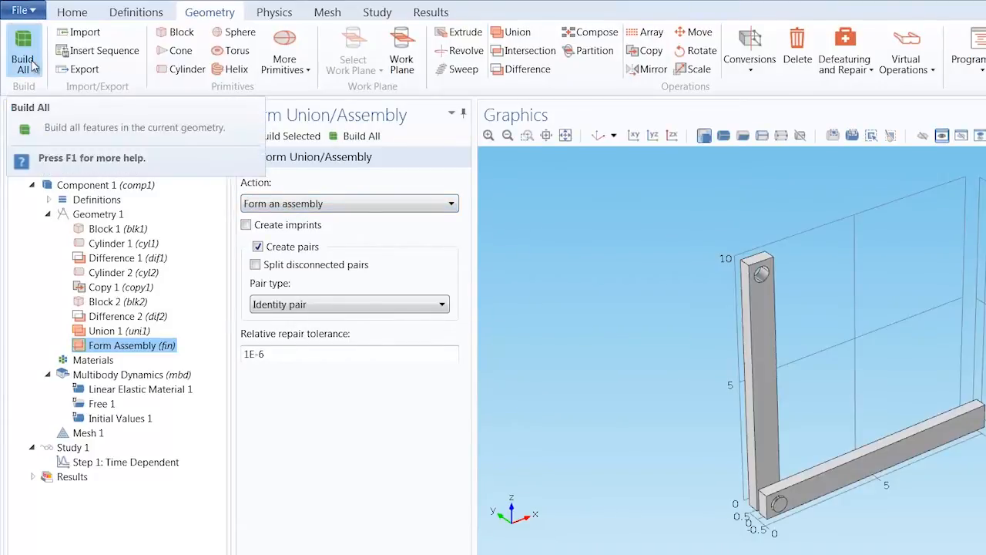
left_click(24, 58)
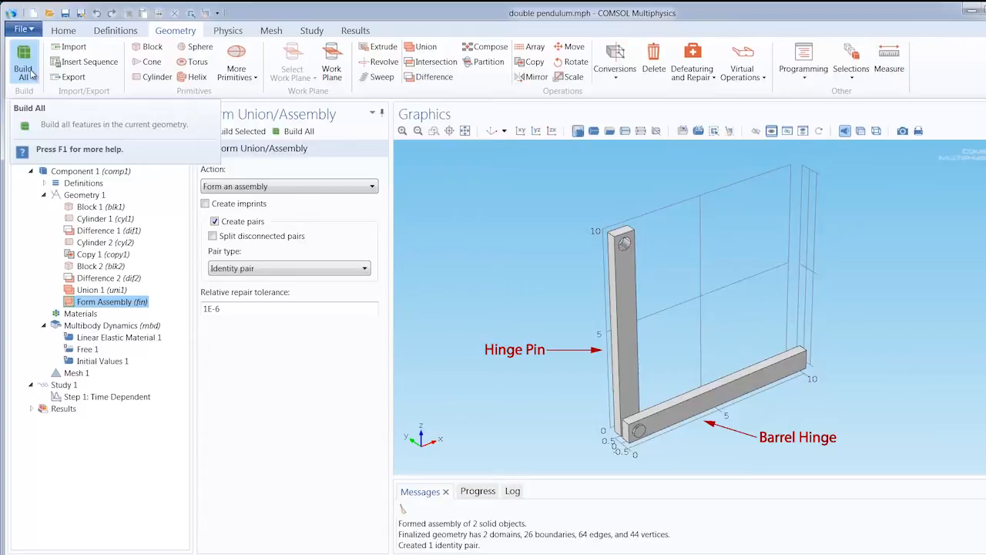
Add Explicit 1 and hide the horizontal bar to isolate the hinge pin
left_click(135, 32)
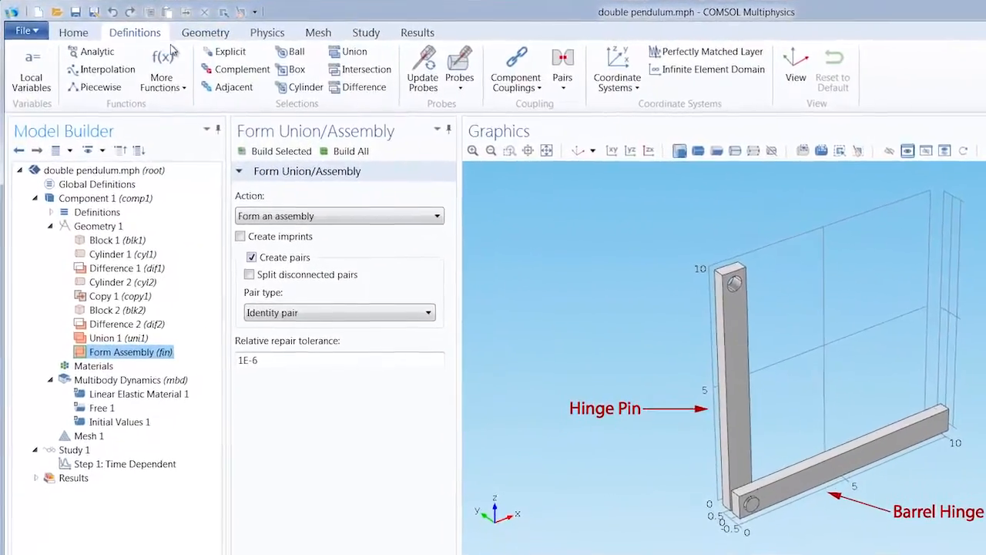
left_click(229, 53)
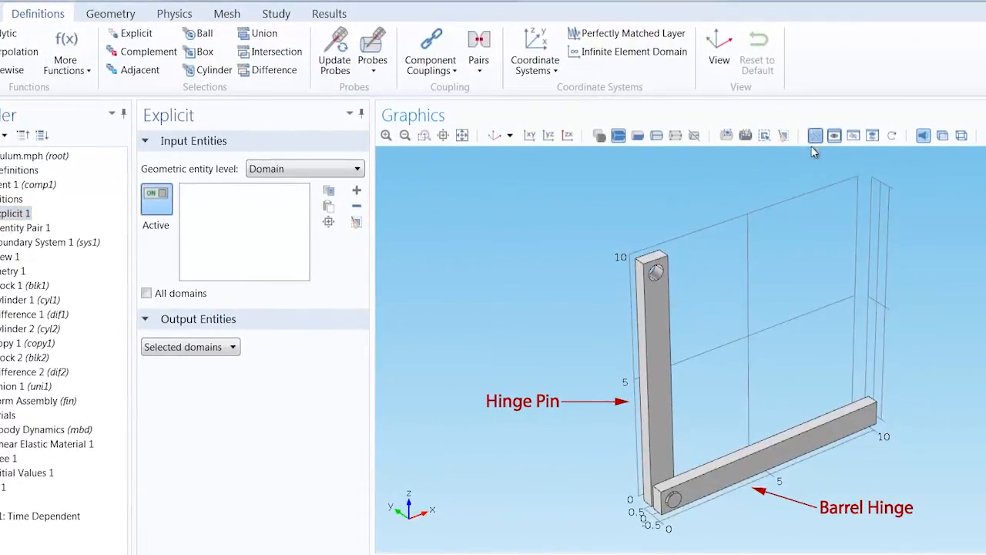
left_click(771, 443)
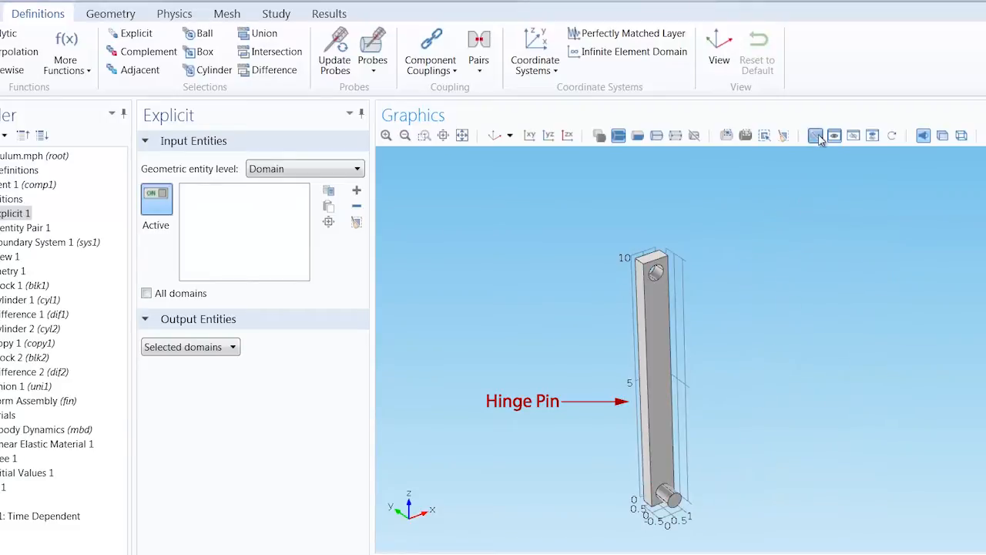
Select the pin's boundaries 16, 17, 22, 23 grouped by continuous tangent, then add another selection
left_click(304, 168)
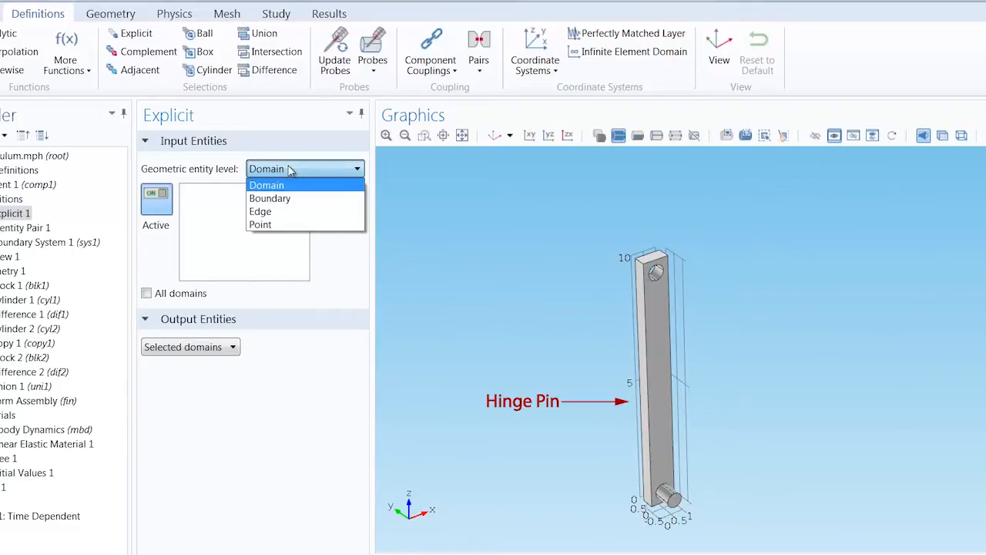
left_click(270, 198)
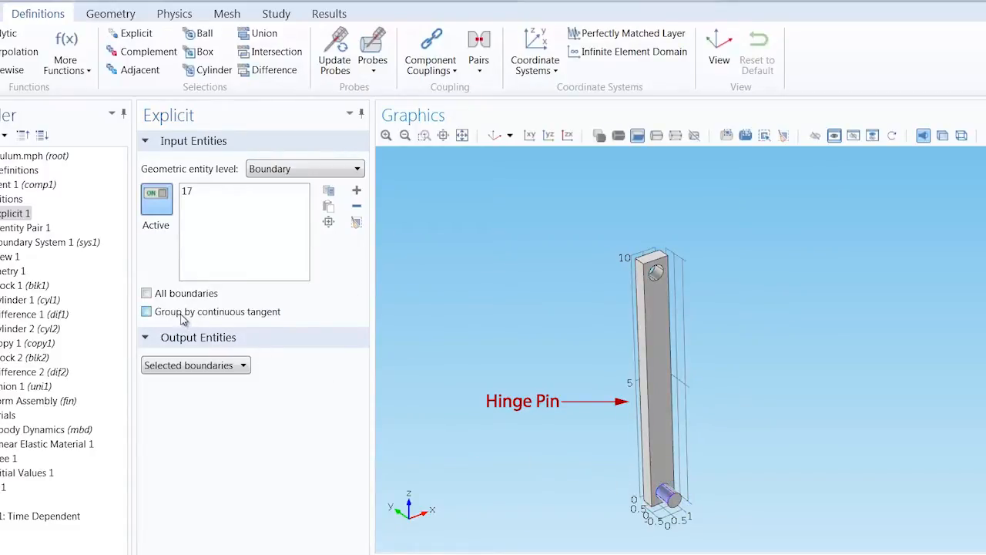
left_click(147, 311)
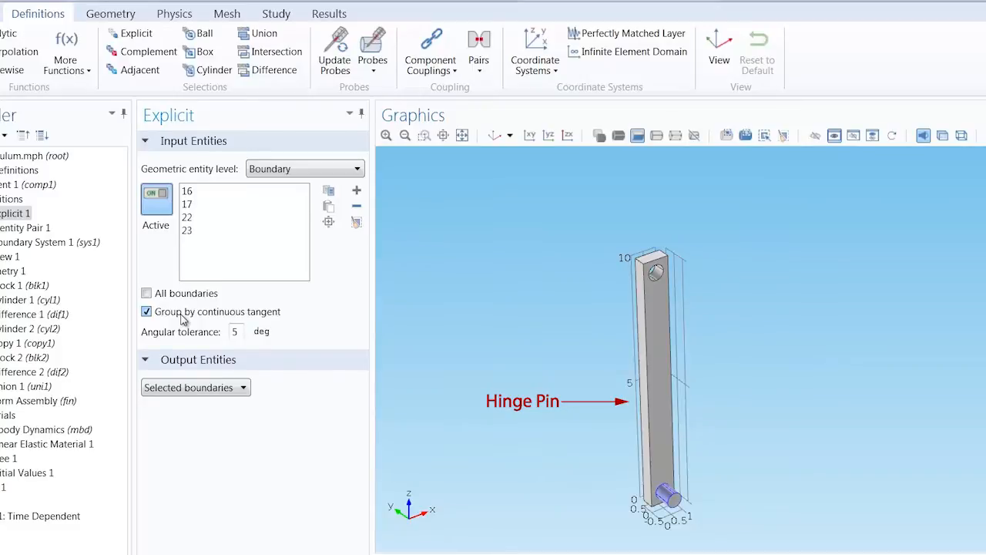
left_click(131, 34)
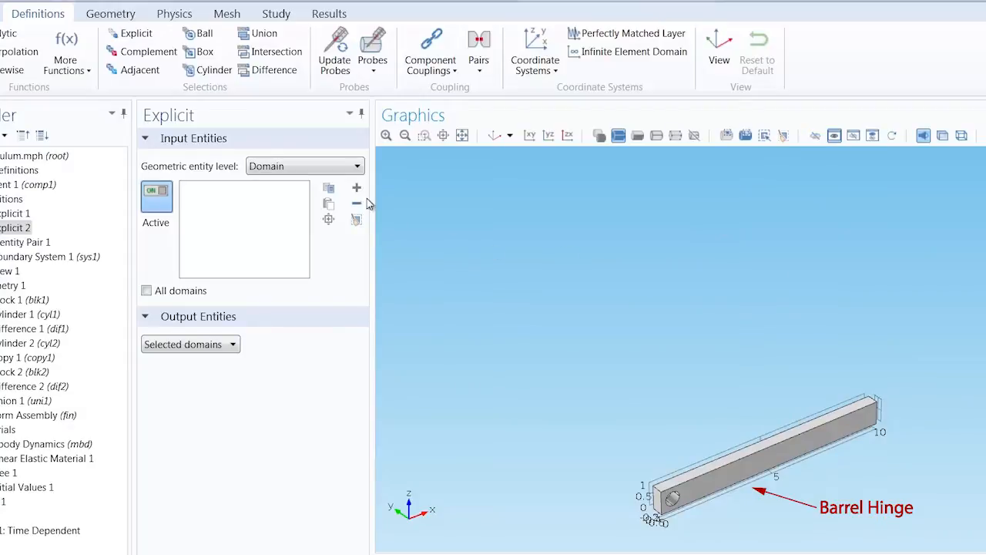
Fill Explicit 2 with the barrel hinge hole boundaries 6–9, grouped by continuous tangent
left_click(305, 165)
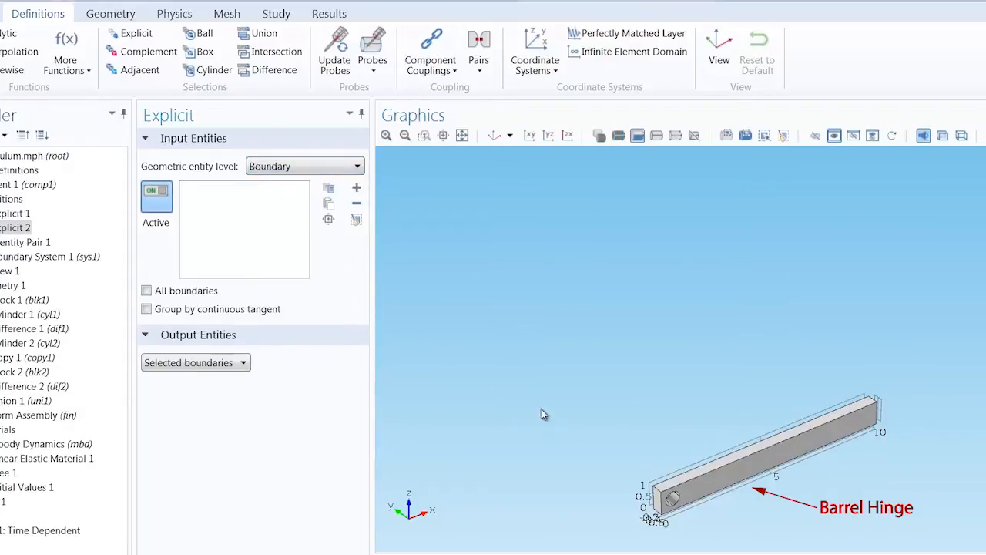
left_click(673, 501)
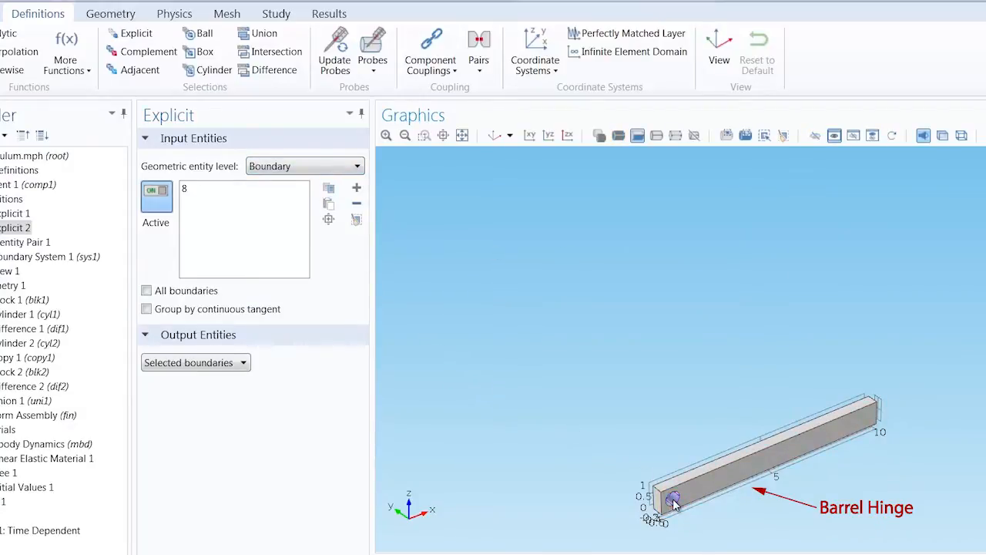
left_click(146, 308)
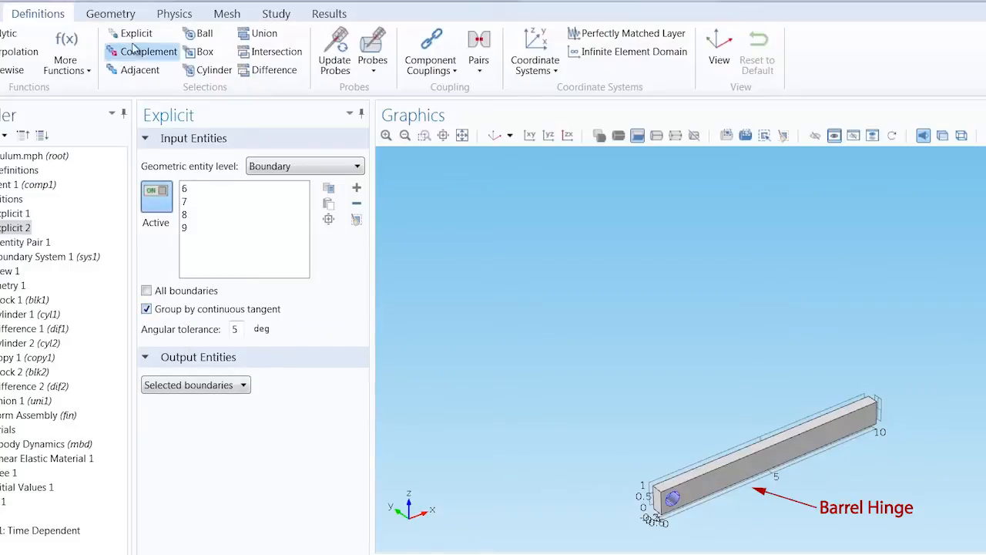
Create Explicit 3 holding the top hinge pin hole boundaries 19, 20, 24, 25
left_click(135, 33)
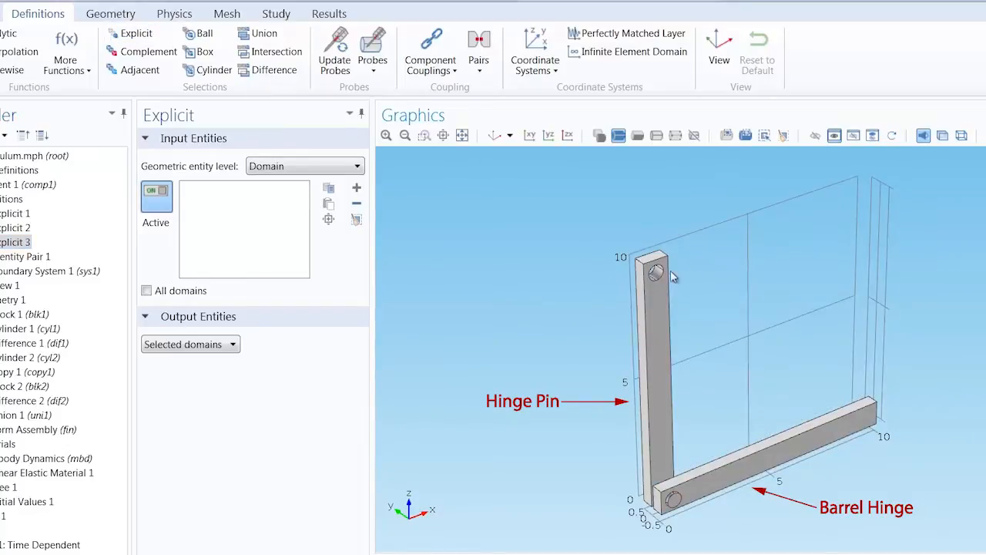
left_click(304, 166)
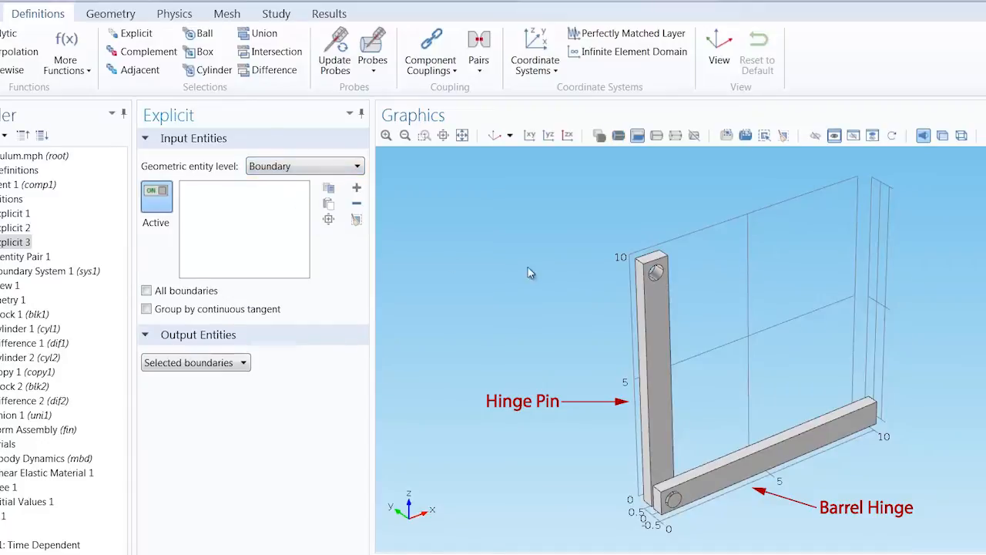
left_click(655, 273)
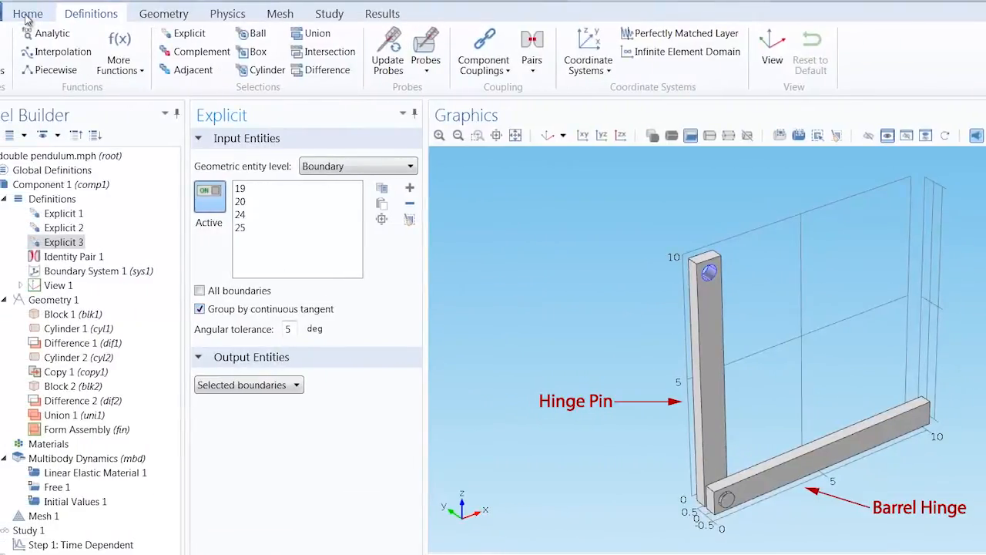
Add built-in Aluminum as the material for both pendulum domains
left_click(27, 14)
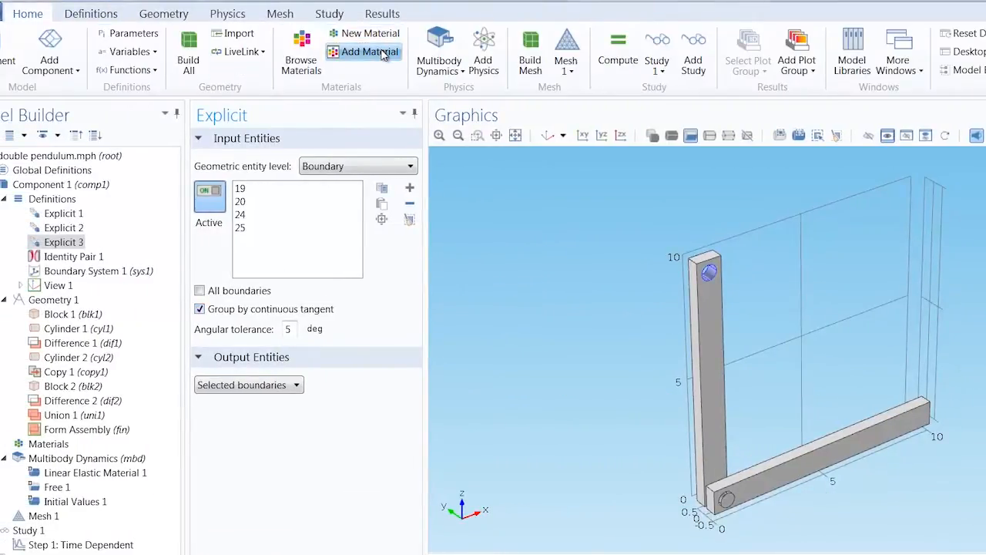
left_click(370, 51)
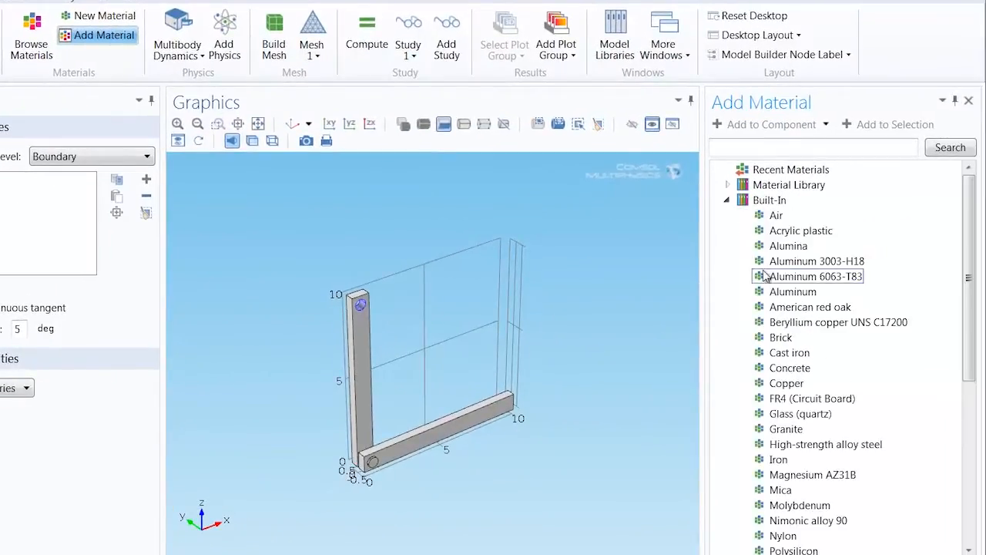
left_click(792, 291)
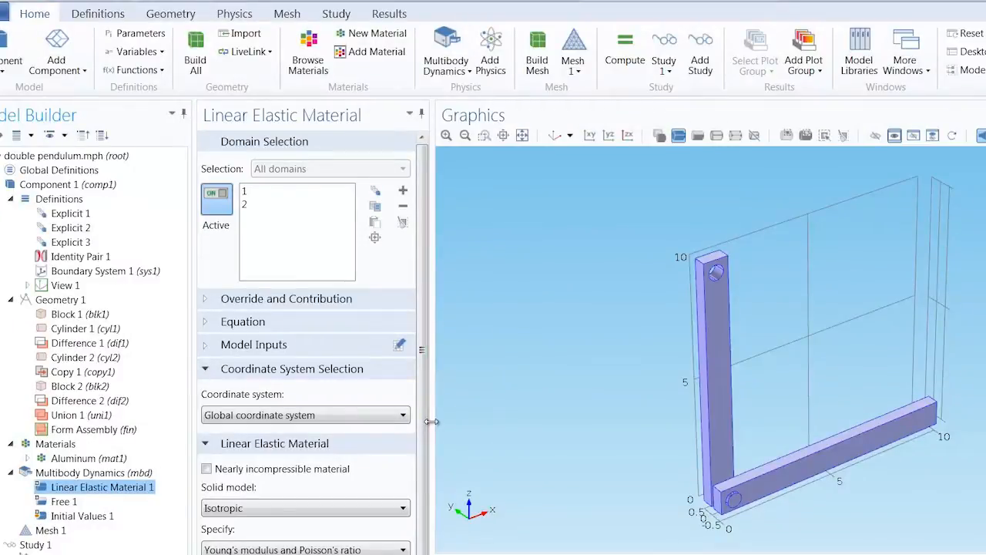
Add Attachment 1 on the Explicit 1 pin boundaries
left_click(234, 13)
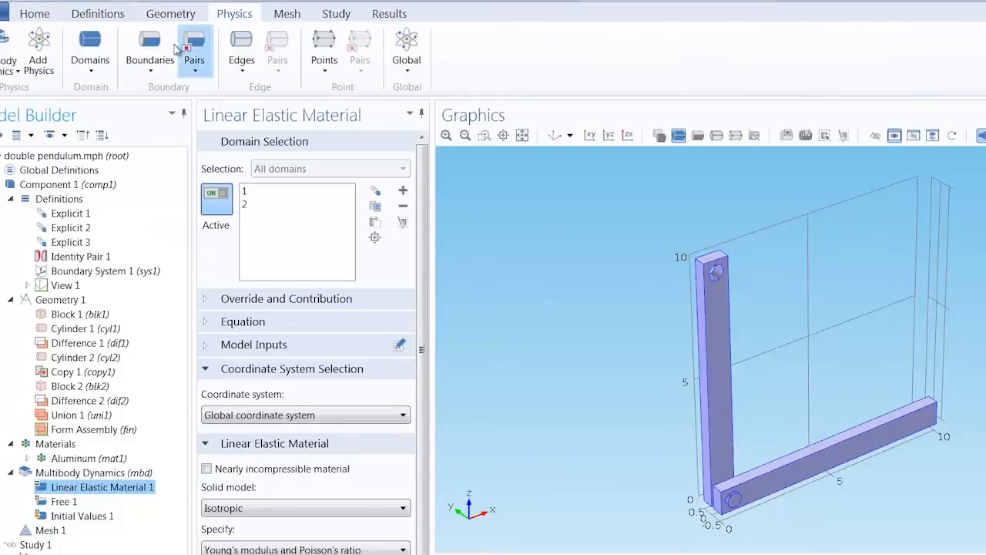
left_click(150, 50)
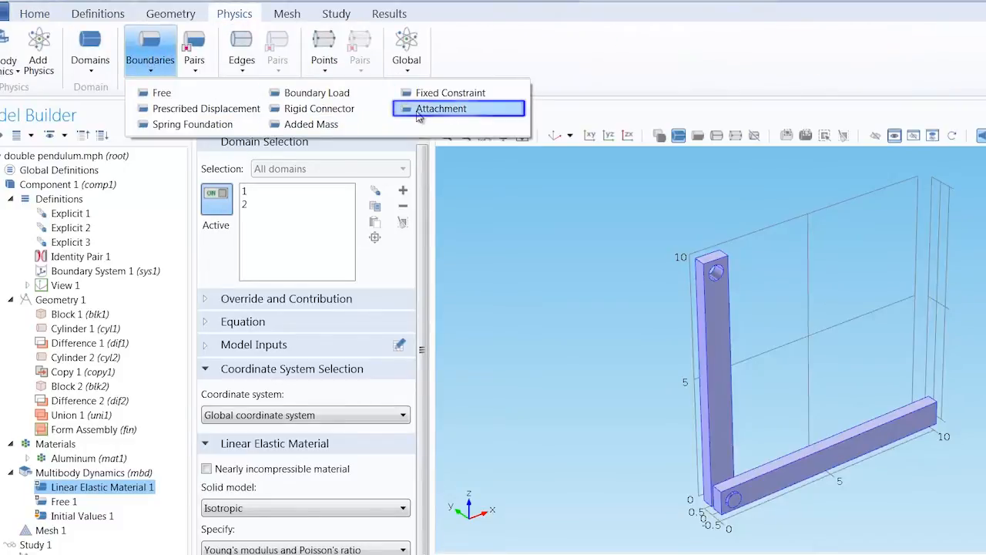
left_click(440, 108)
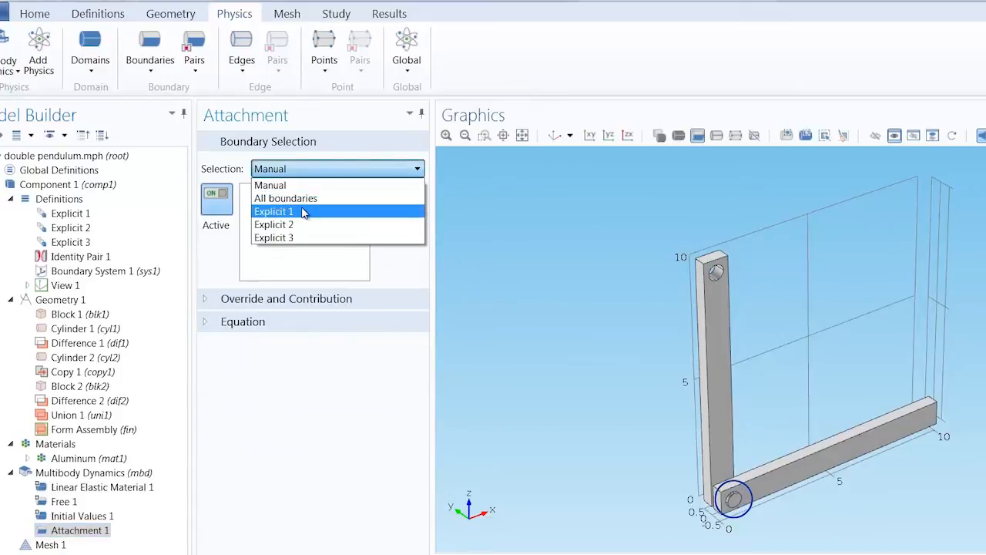
left_click(274, 211)
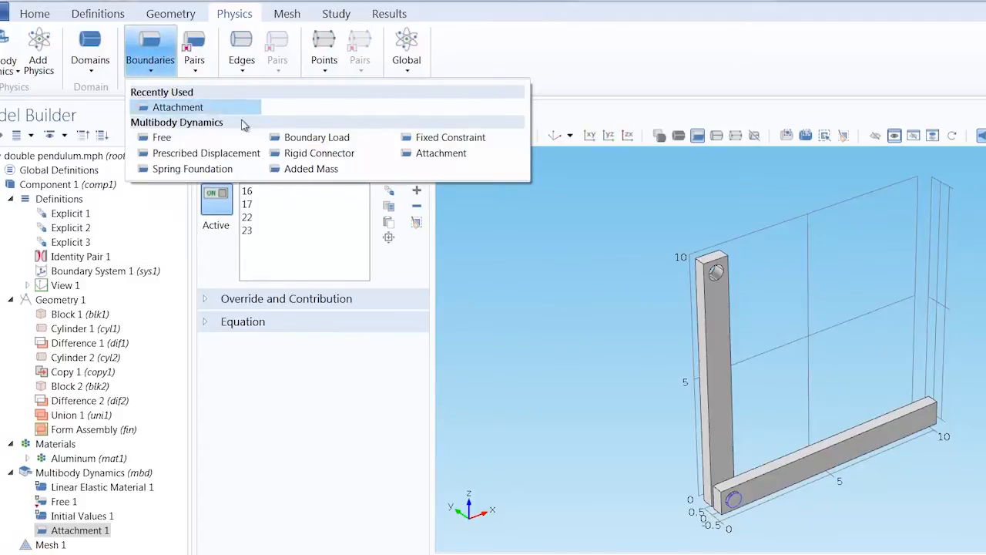
Add Attachment 2 on the Explicit 2 barrel hinge boundaries
left_click(178, 107)
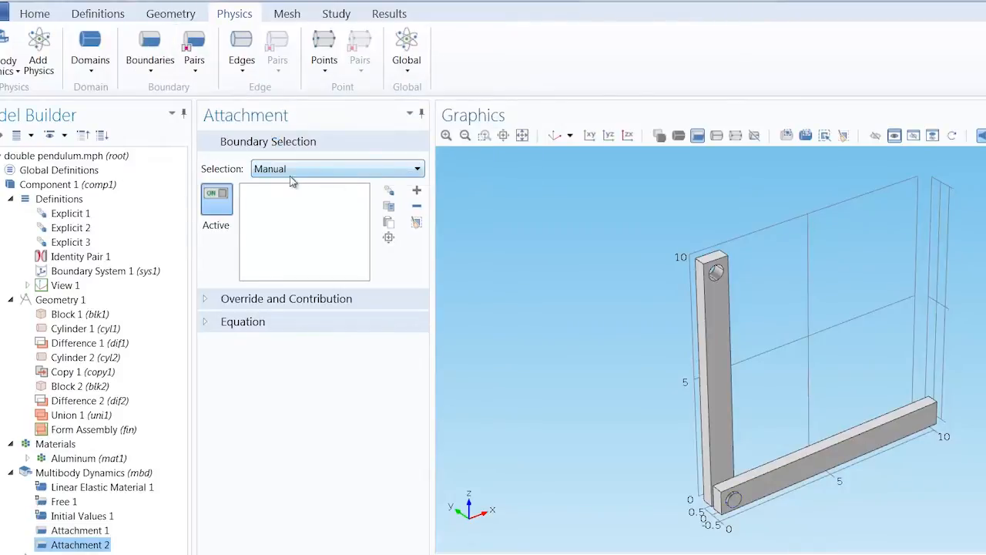
left_click(337, 169)
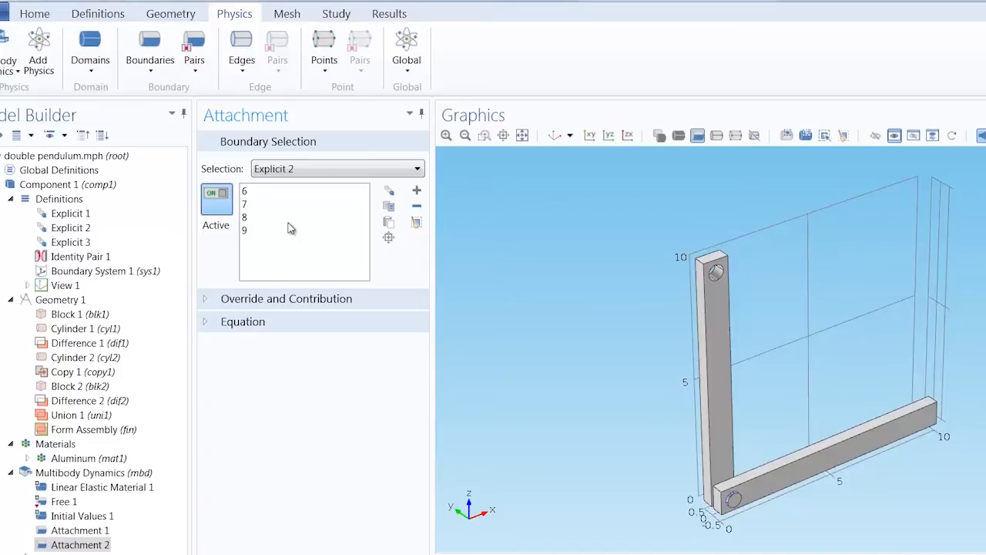
Add a Hinge Joint from Attachment 1 to Attachment 2 with axis e0 = (0, 1, 0)
left_click(407, 47)
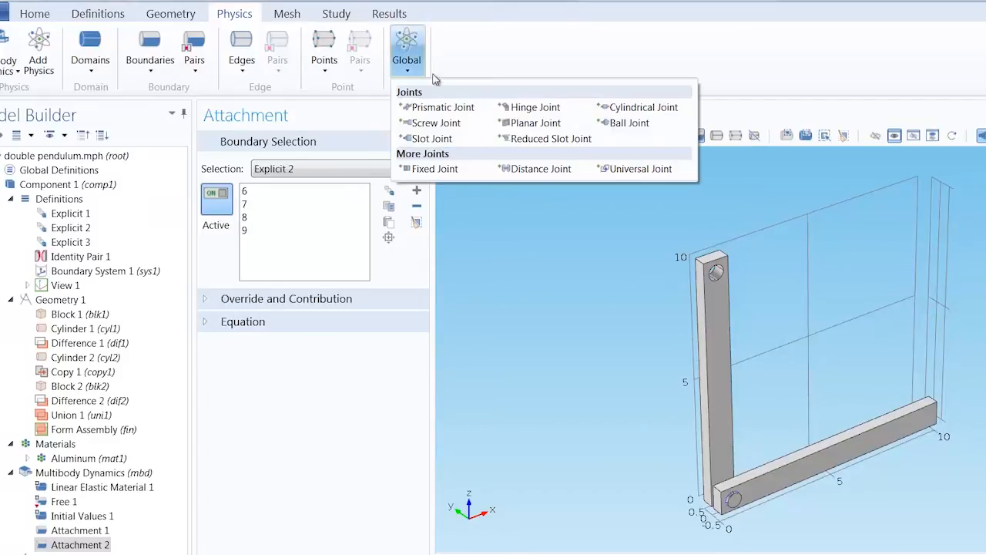
left_click(534, 107)
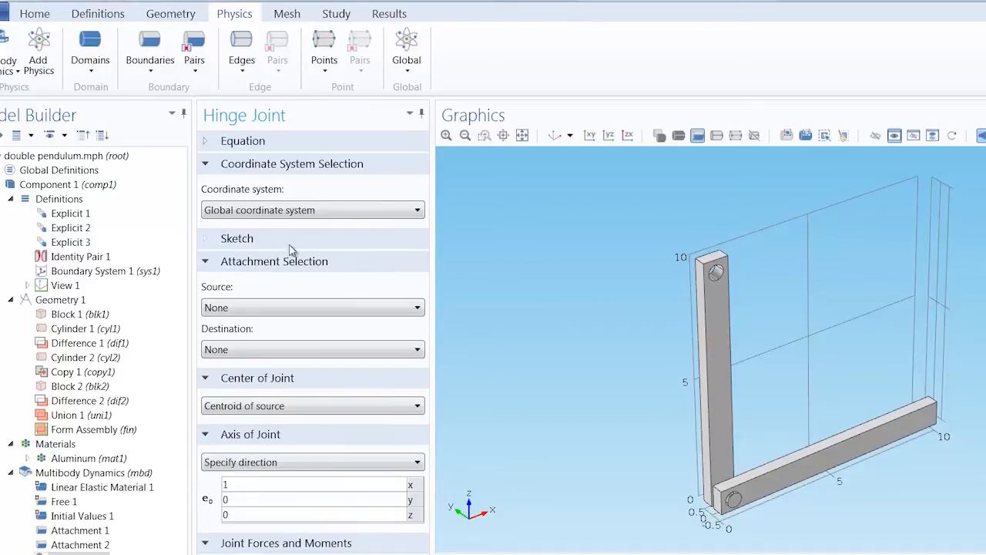
left_click(312, 307)
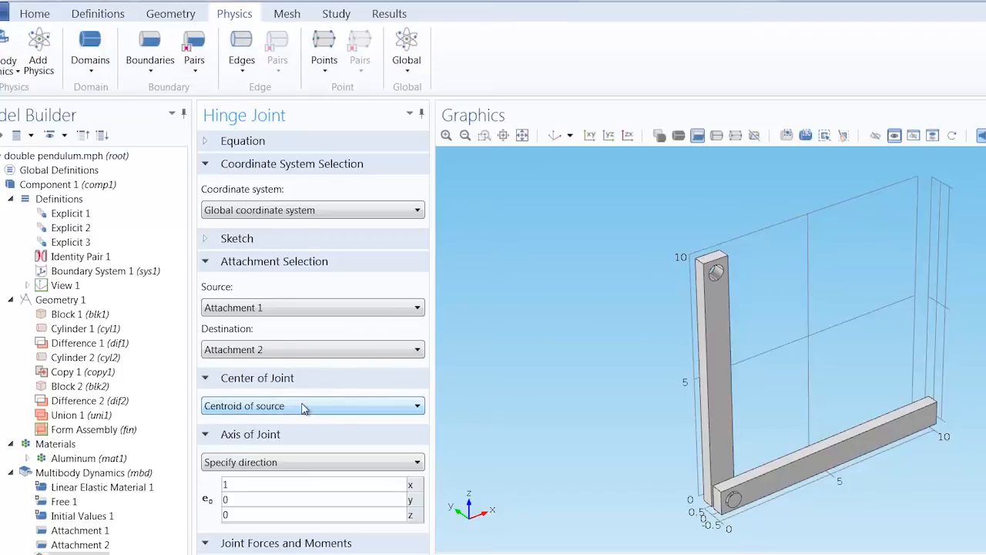
left_click(312, 485)
type("0")
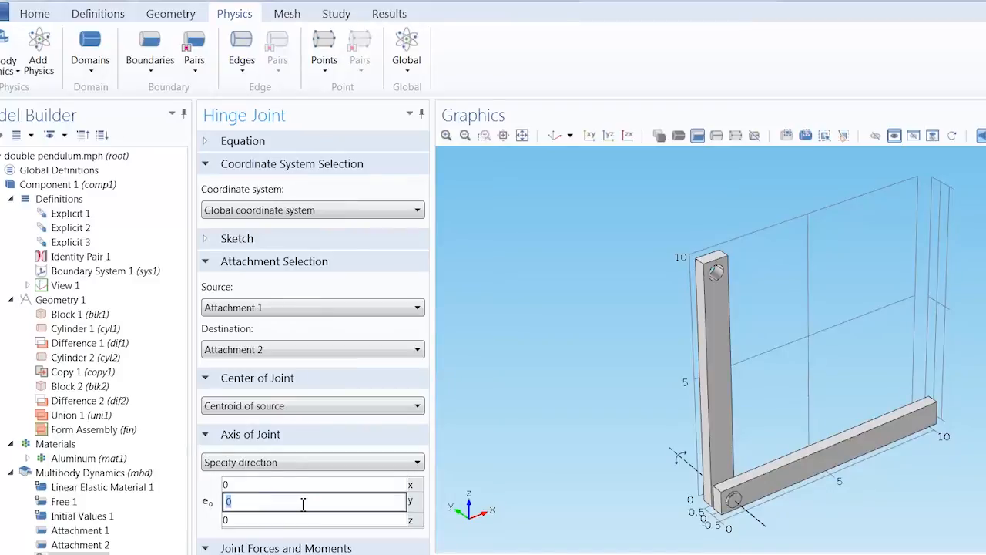
type("1")
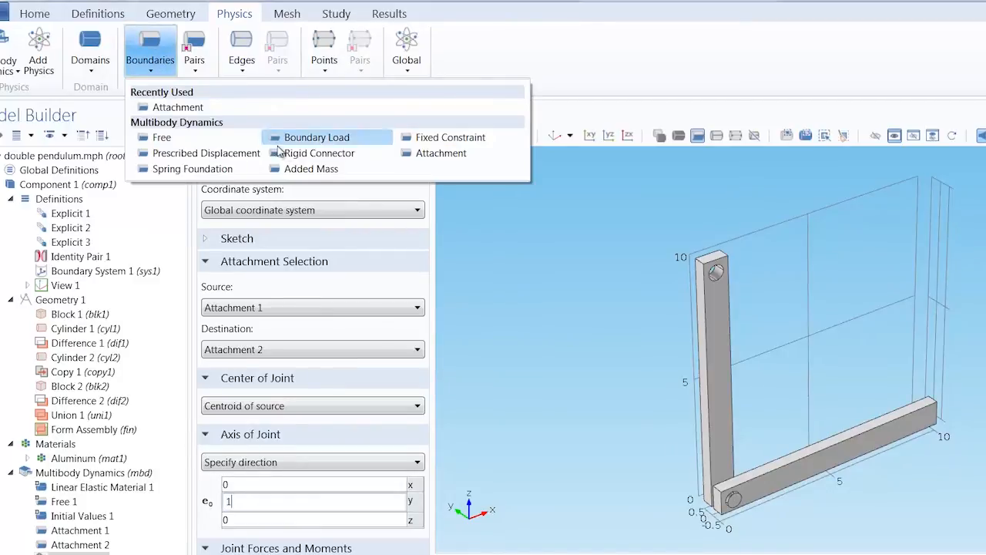
Add a Rigid Connector on Explicit 3, fixing x/y/z displacement and constraining rotation about x and z
left_click(319, 152)
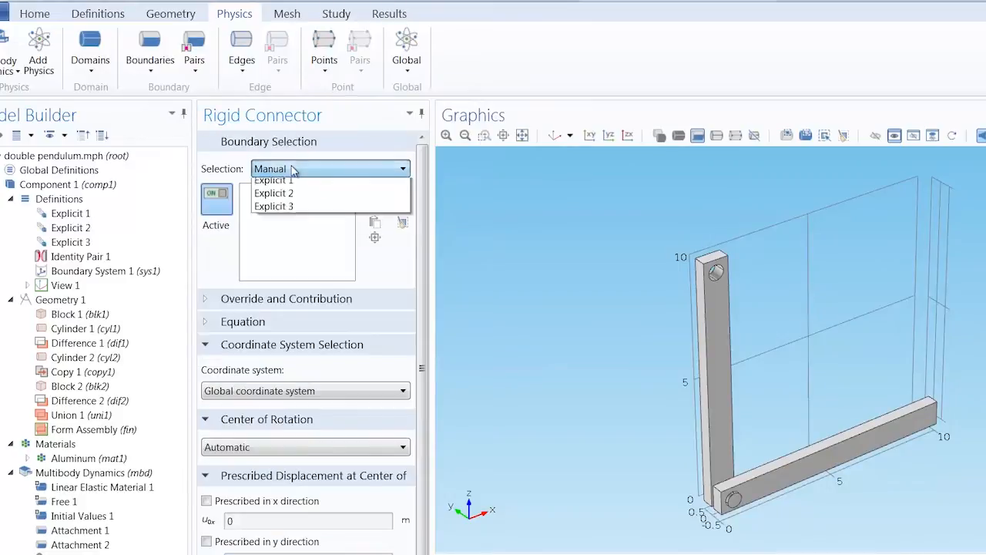
left_click(274, 205)
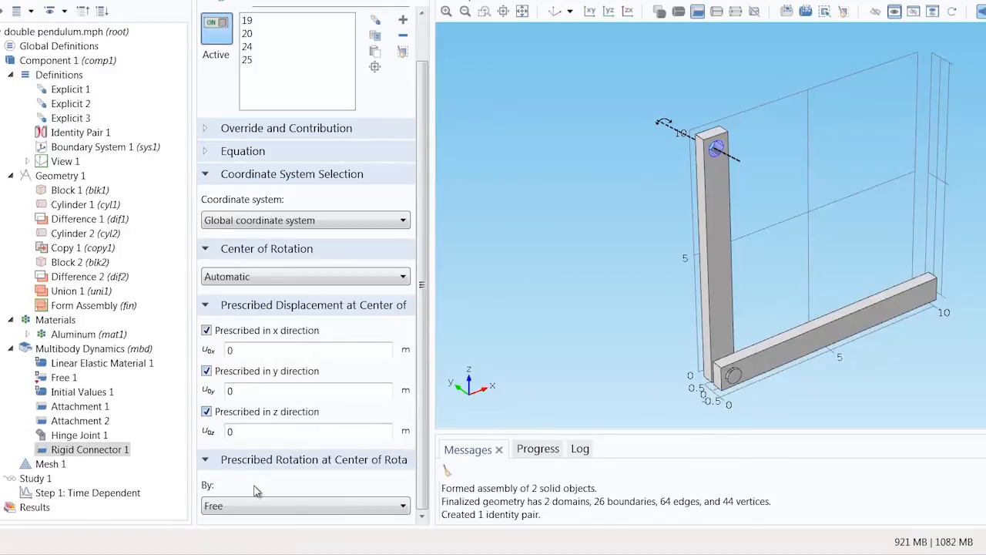
left_click(304, 506)
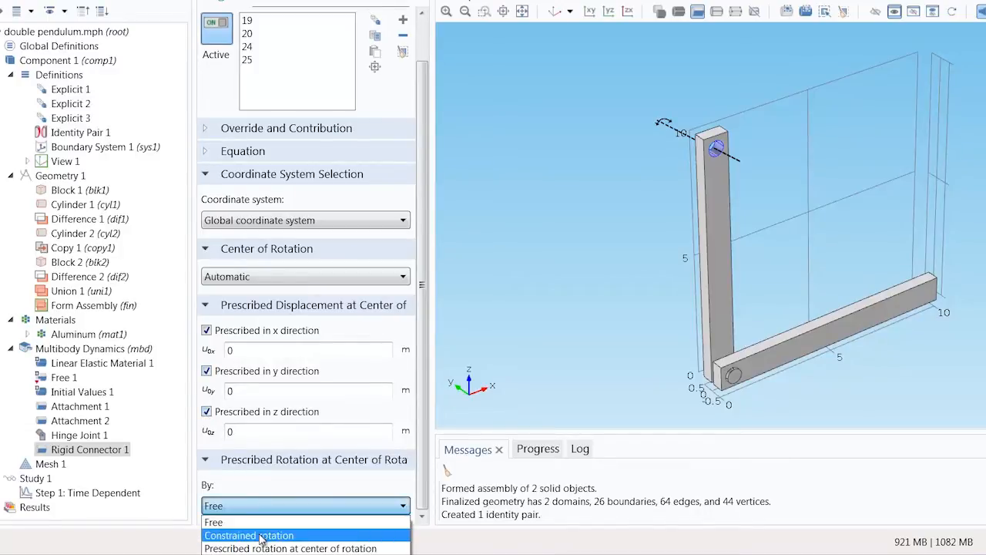
left_click(248, 534)
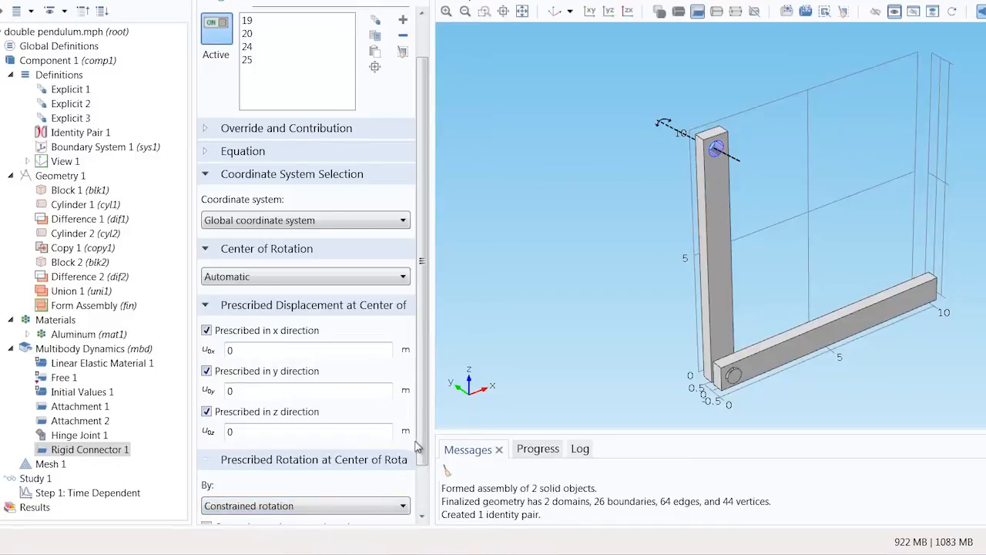
scroll("down", 3)
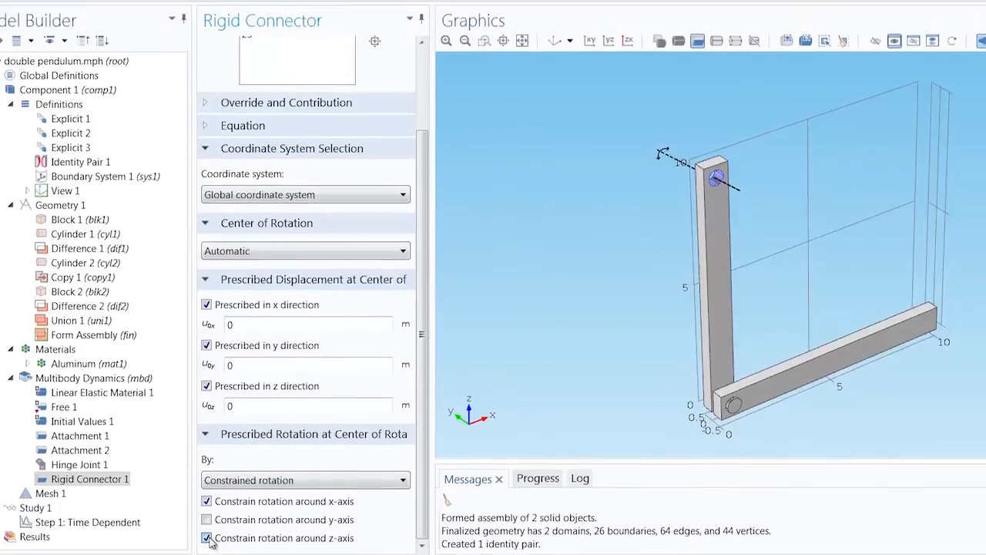
Add Gravity on all domains acting as (0, 0, -g_const)
left_click(90, 46)
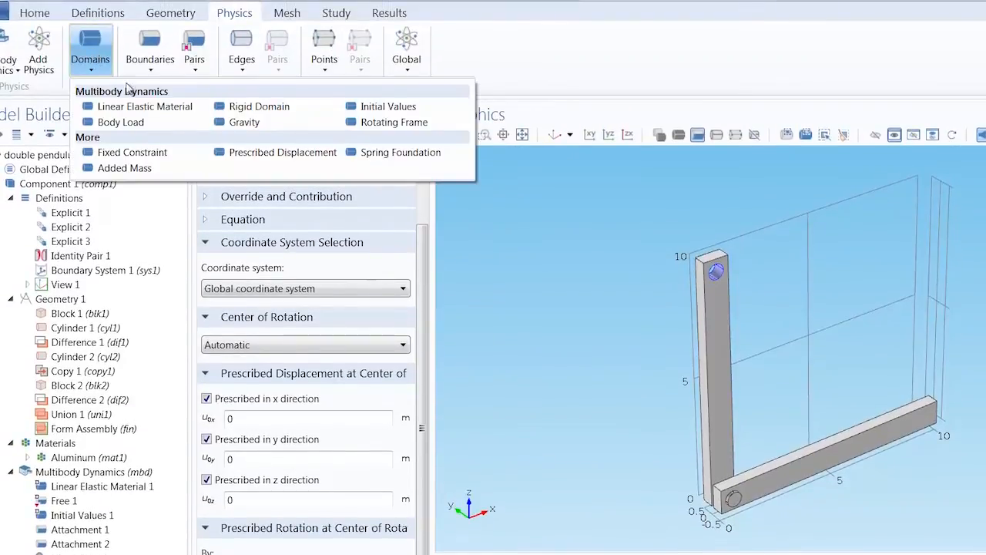
left_click(243, 122)
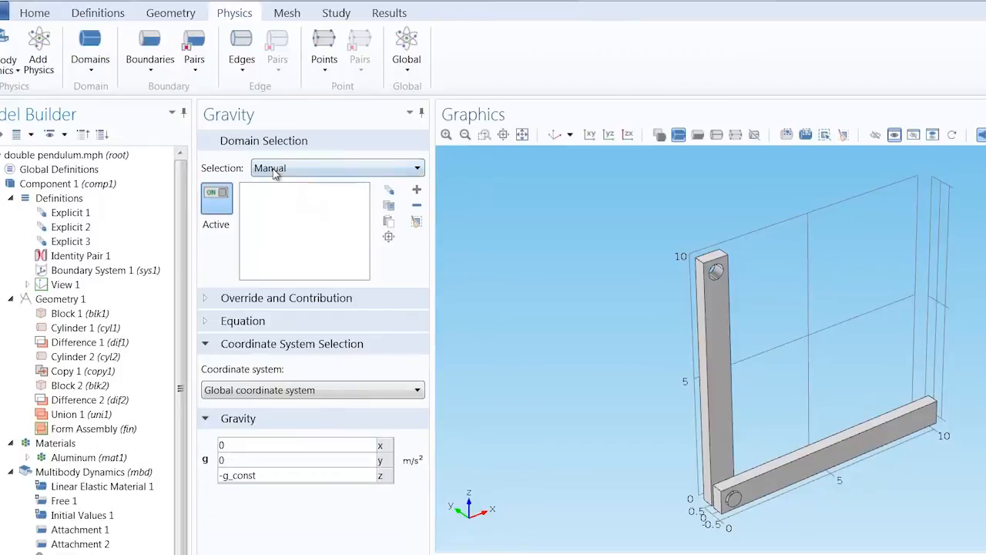
left_click(35, 13)
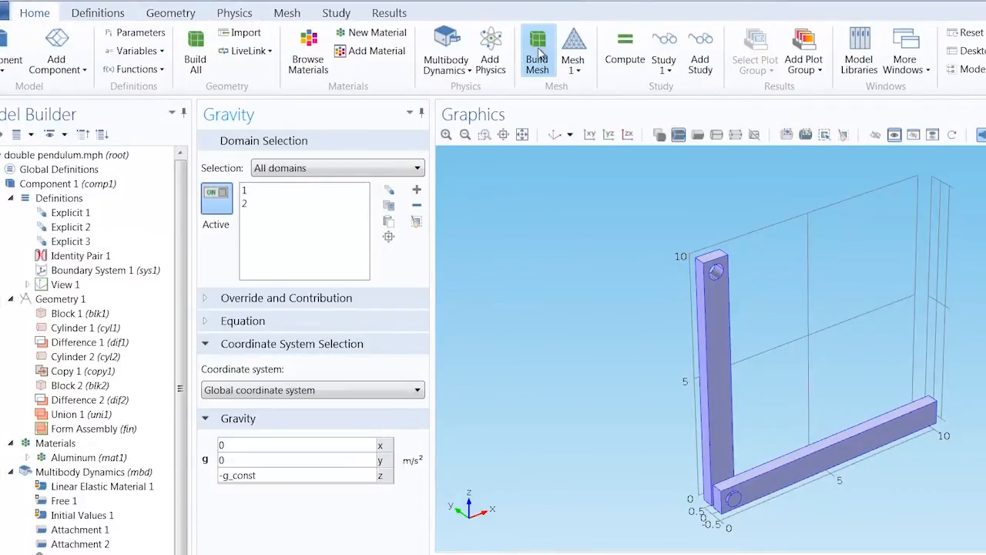
Build the physics-controlled mesh and compute Study 1 to 20 s
left_click(537, 38)
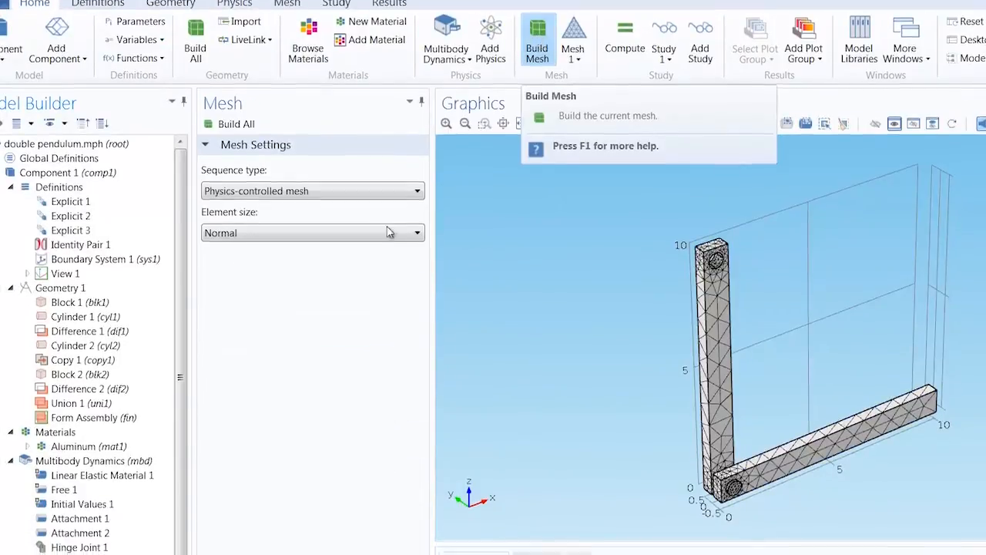
left_click(87, 534)
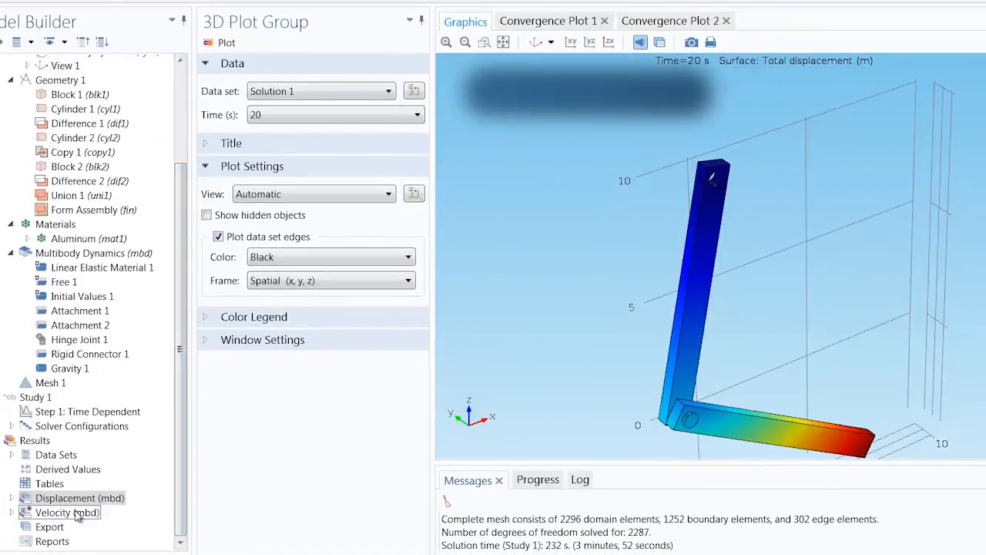
Show the Velocity (mbd) arrow plot at the final time of 20 s
left_click(66, 513)
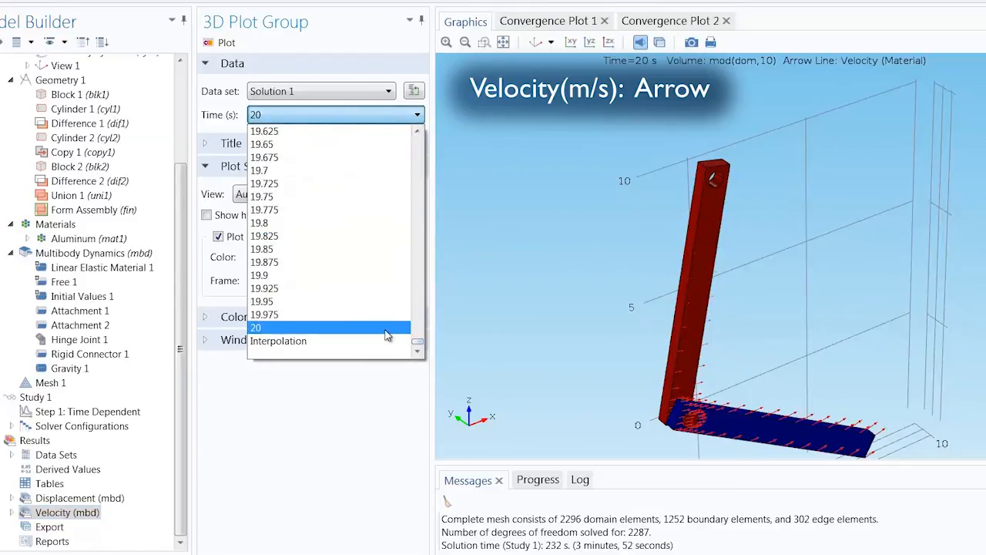
left_click(257, 327)
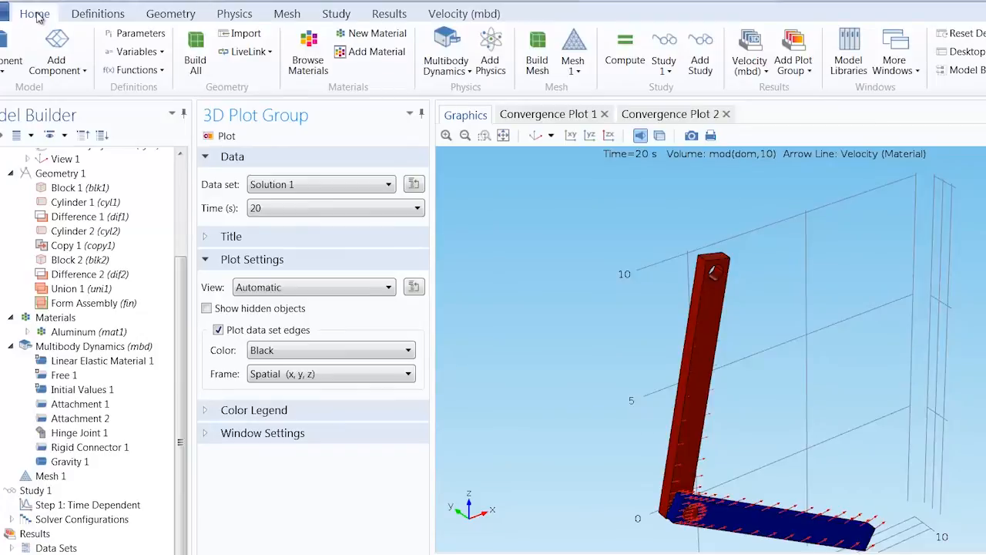
Create a new 1D plot group with a Global plot for the hinge forces
left_click(794, 52)
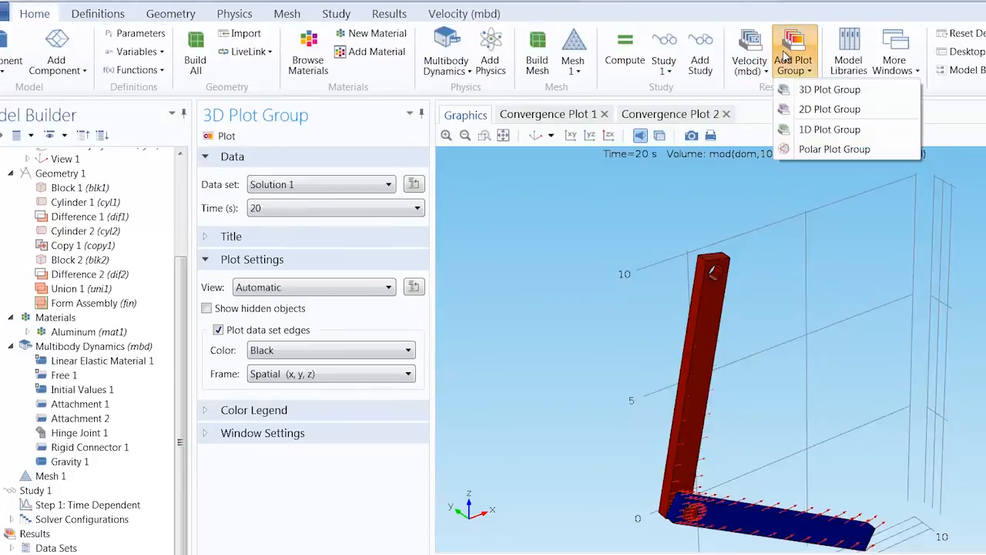
left_click(829, 129)
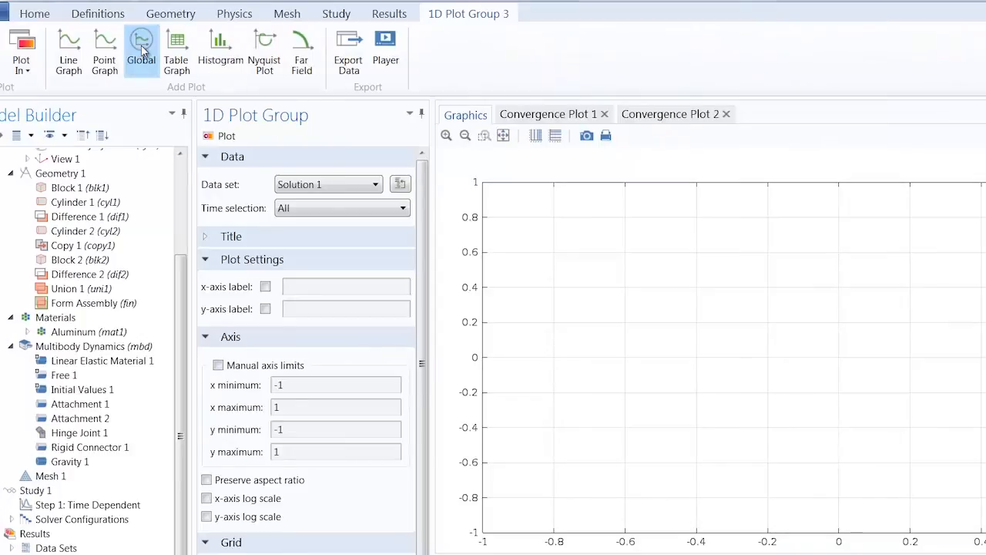
left_click(140, 46)
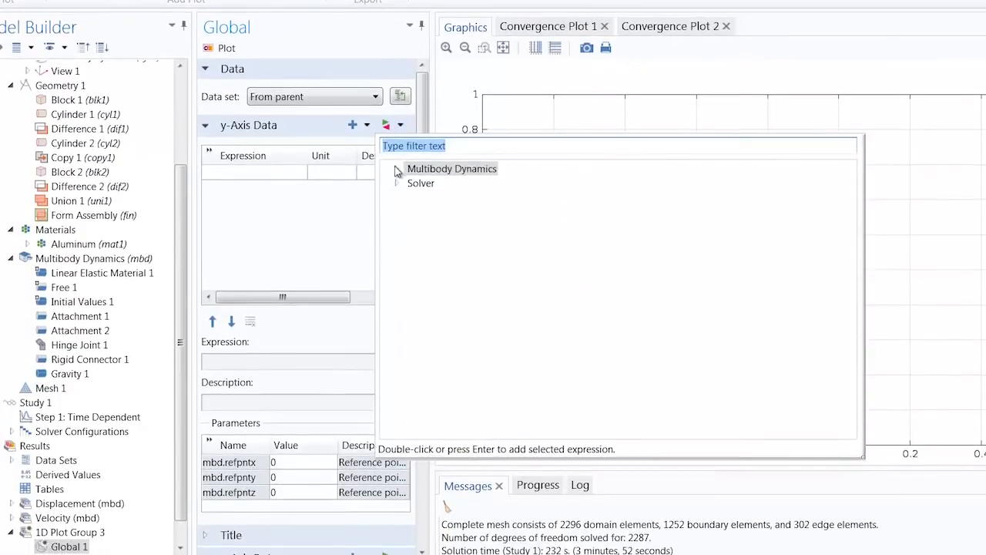
Add Hinge Joint 1 force components mbd.hgj1.Fx, Fy, Fz and plot them over 0–20 s
left_click(395, 169)
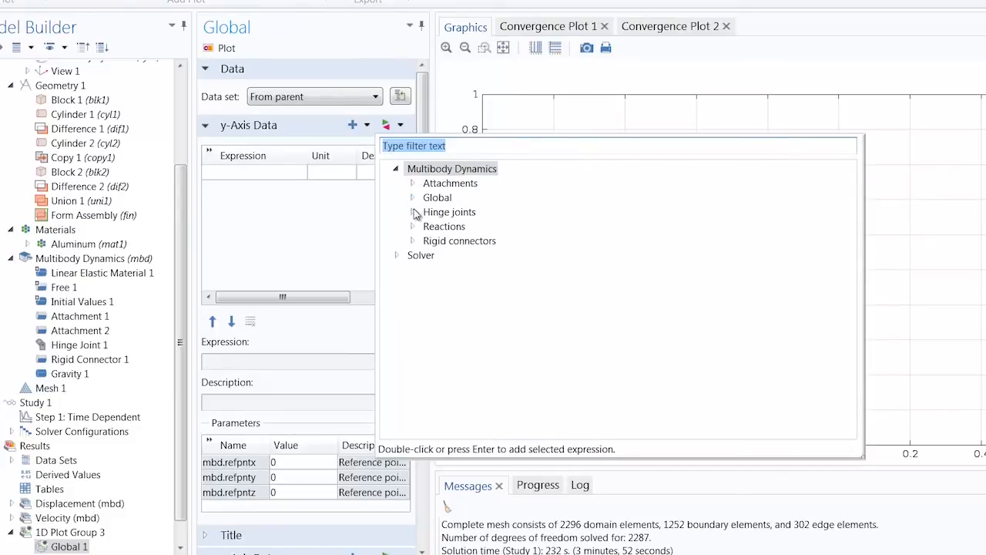
left_click(412, 212)
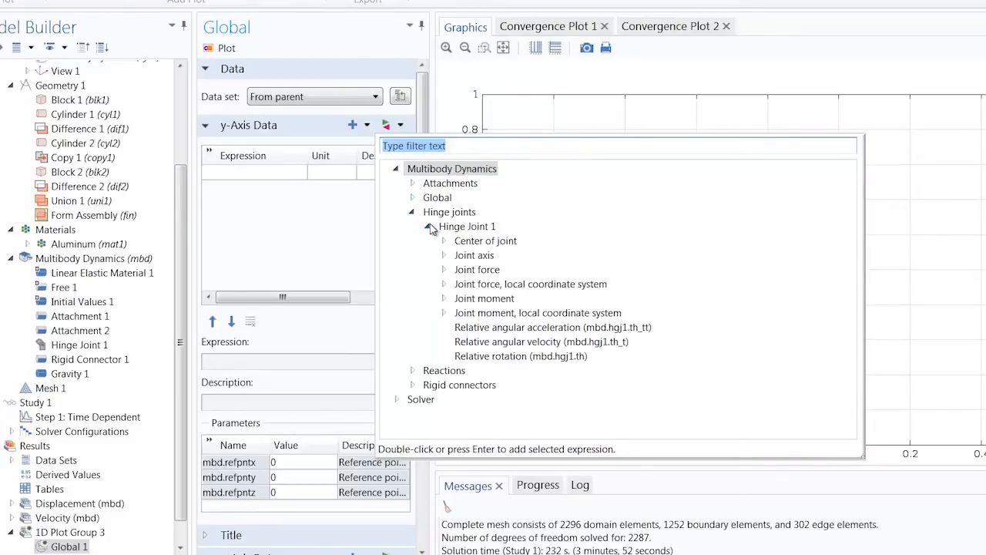
left_click(443, 269)
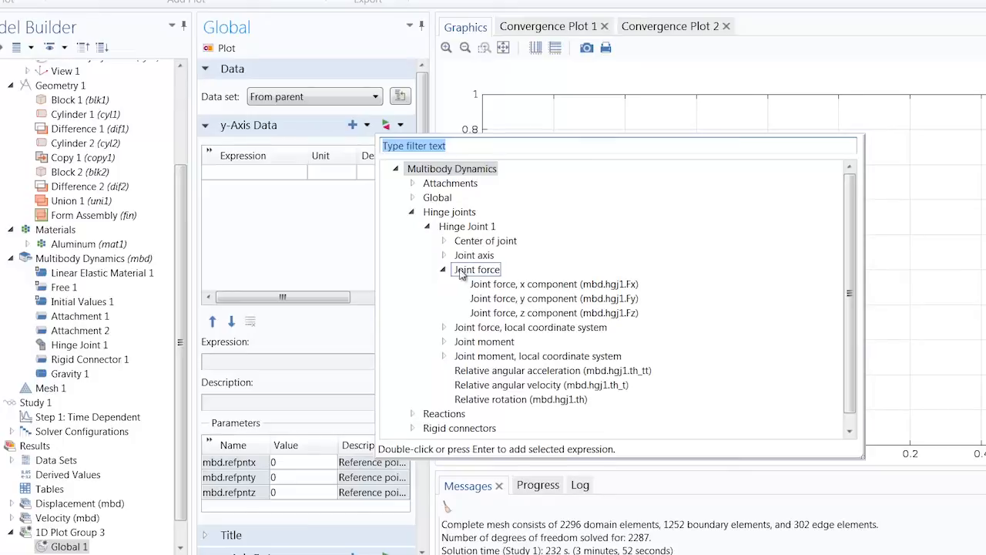
double_click(555, 284)
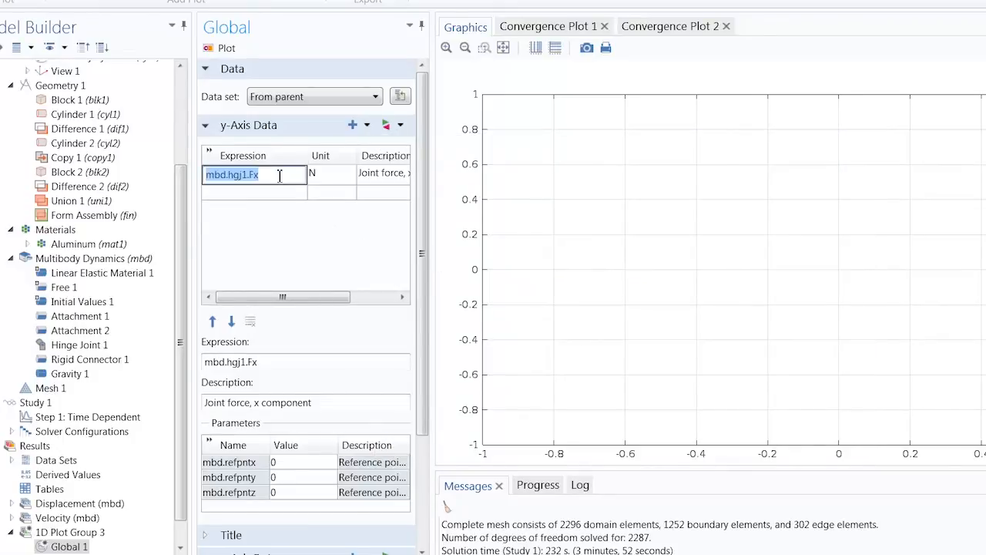
left_click(254, 187)
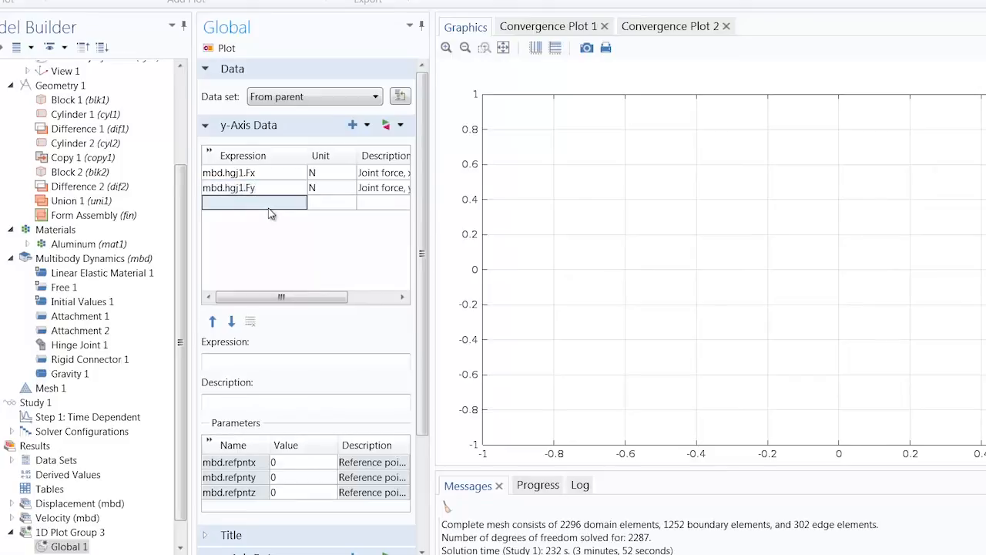
type("mbd.hgj1.Fx")
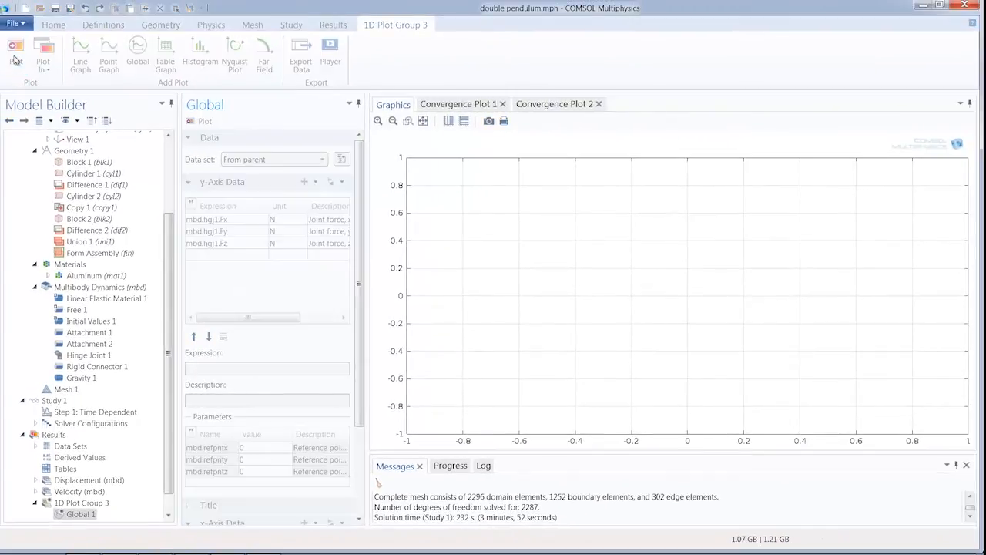
left_click(17, 50)
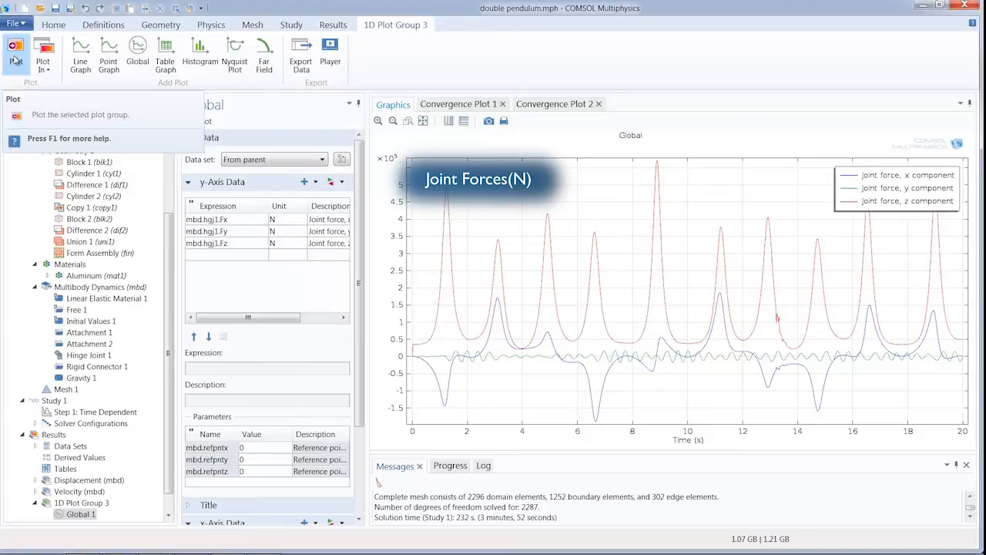
left_click(53, 24)
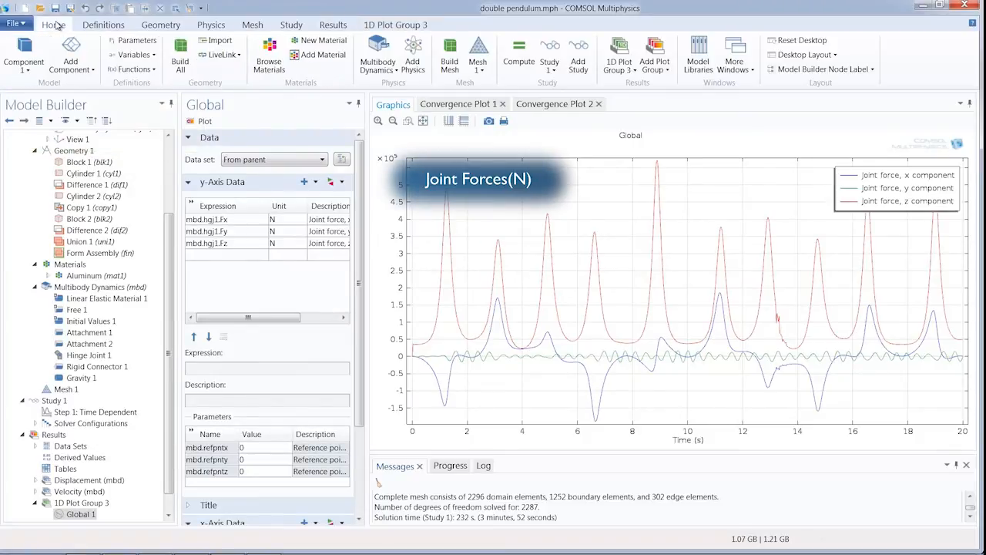
Create another 1D plot group with a point graph of the tip's z against x-axis expression x
left_click(655, 55)
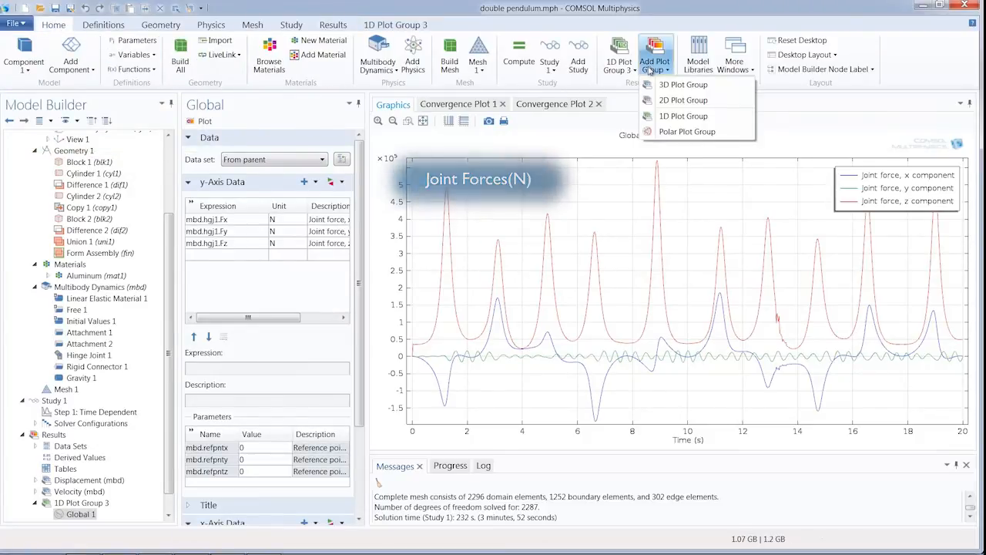
left_click(684, 116)
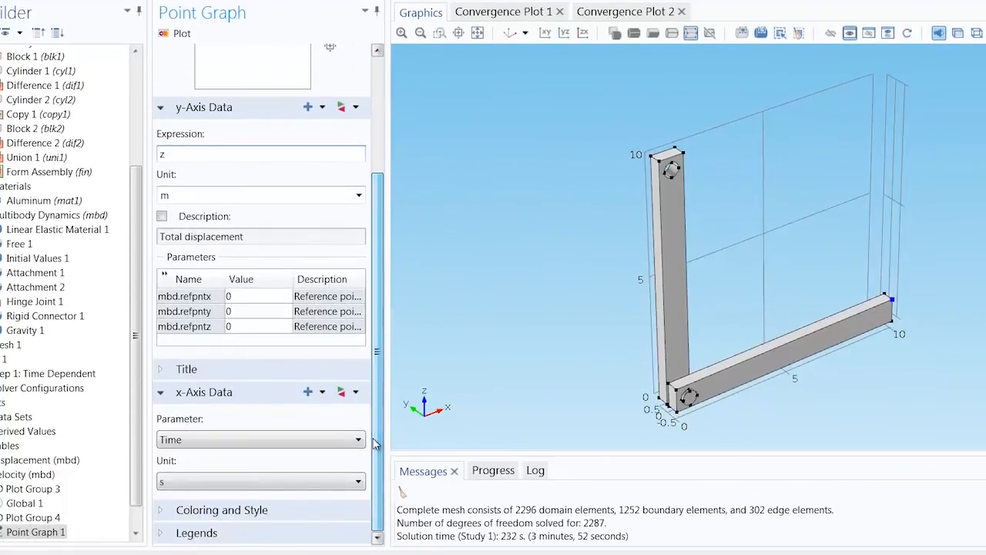
left_click(260, 439)
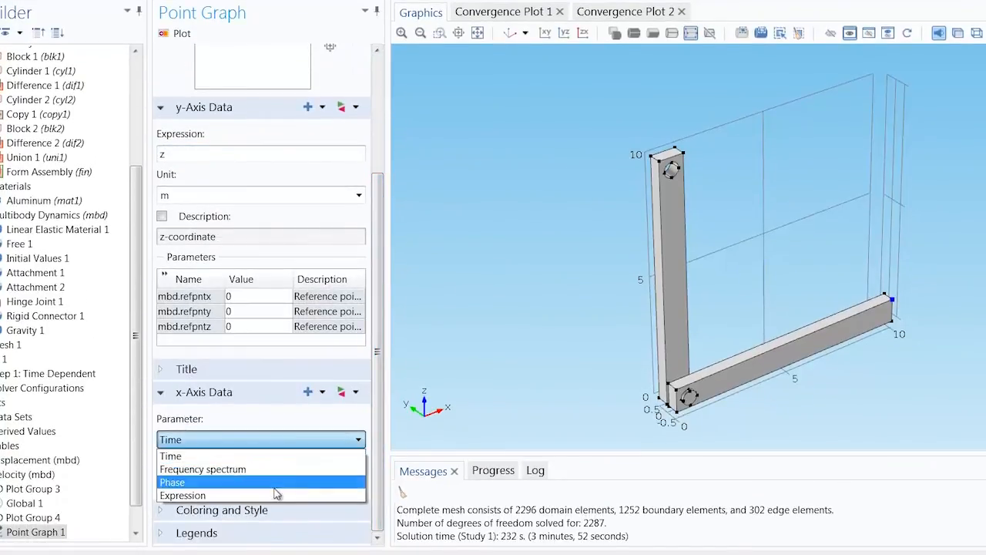
left_click(183, 494)
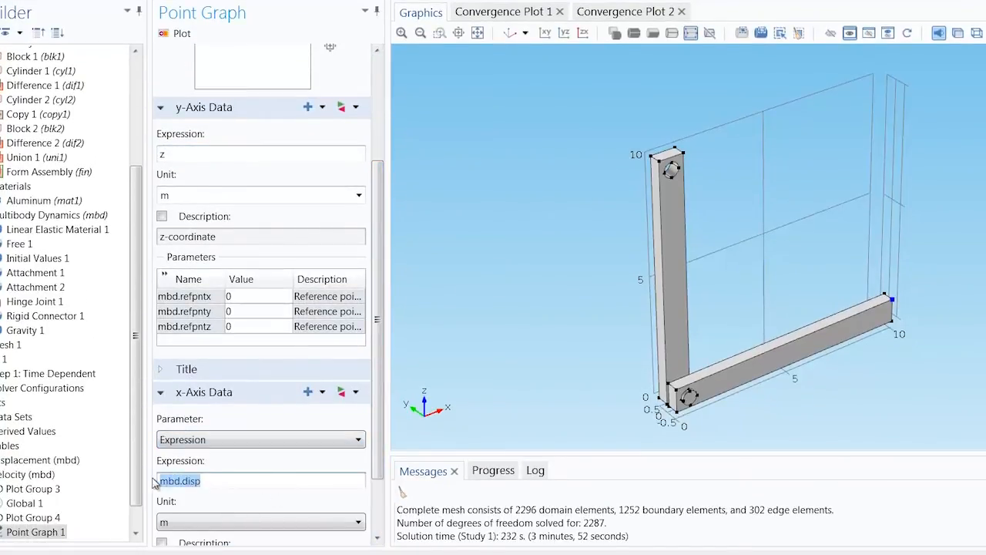
type("x")
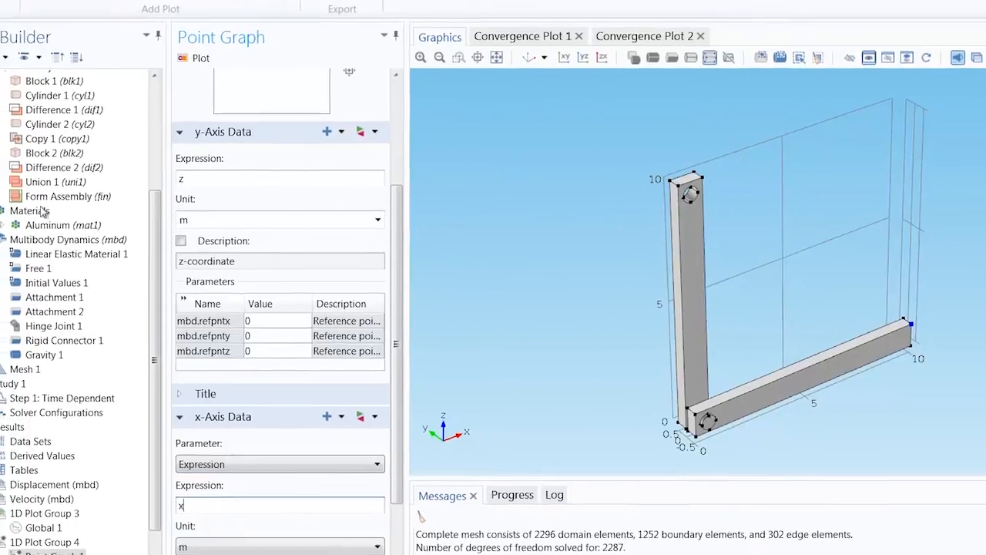
left_click(25, 50)
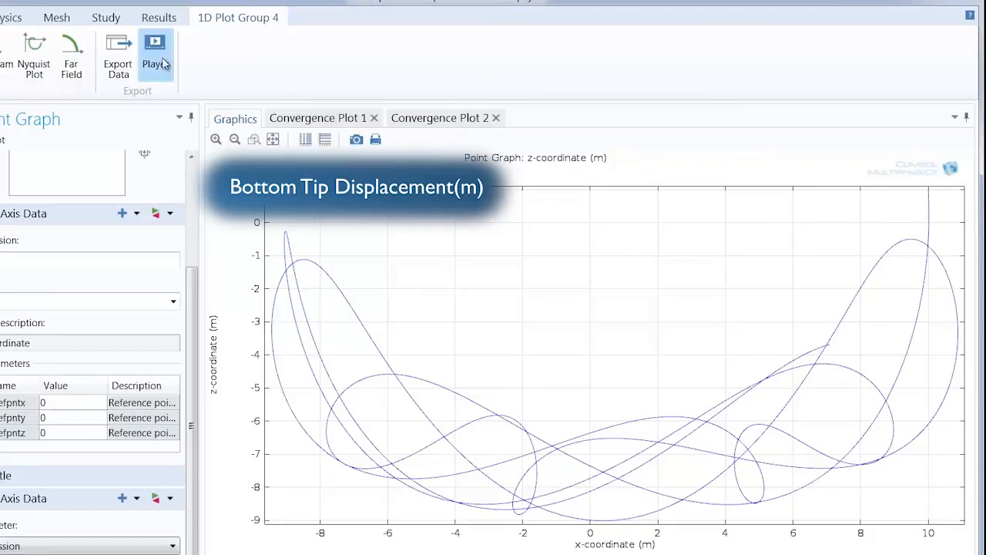
Play the Player animation so the tip trajectory builds up through all 25 frames
left_click(154, 54)
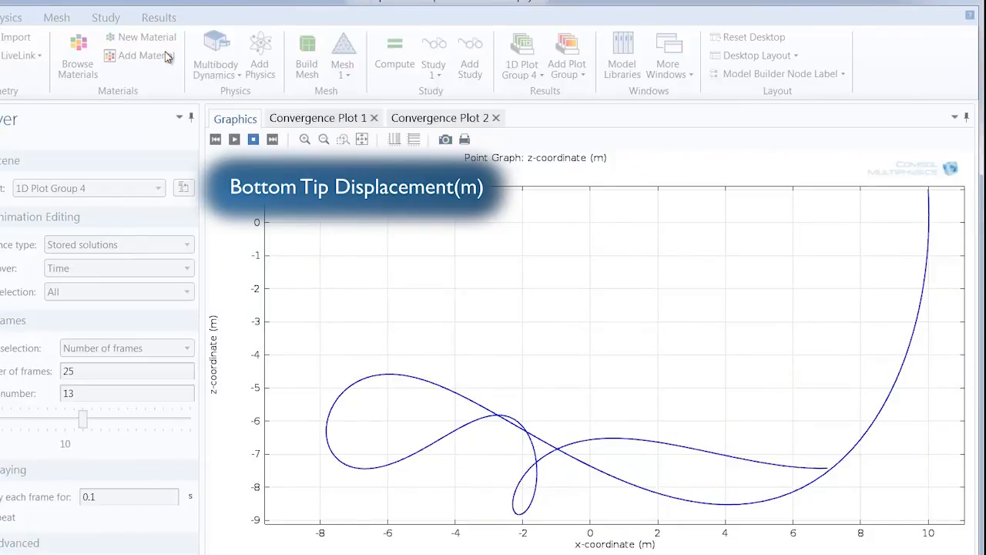
left_click_drag(82, 418, 144, 418)
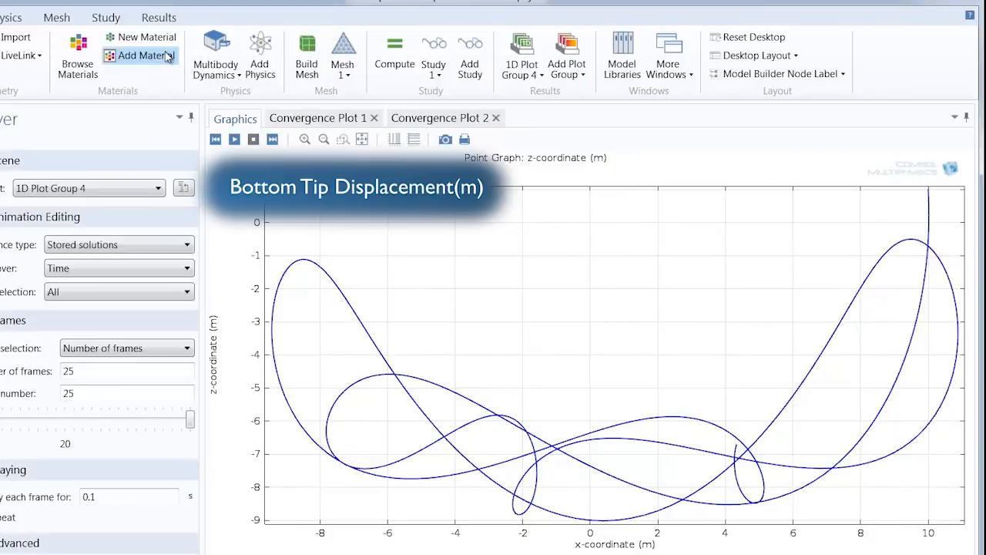
mouse_move(145, 56)
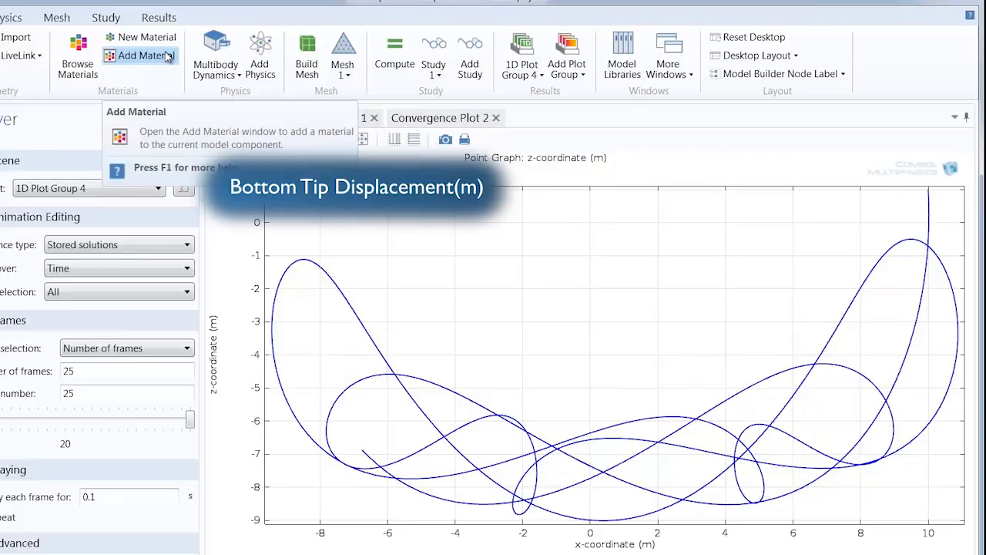